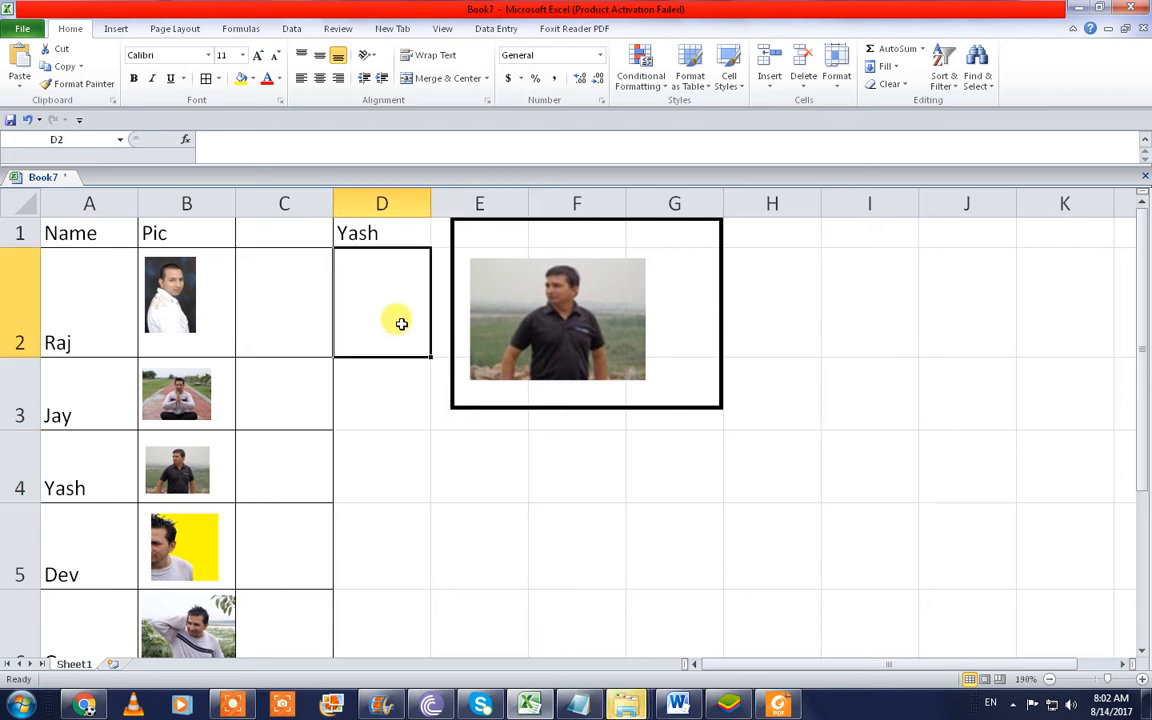
- Cycle the D1 name dropdown through Yash and Dev, watching the linked picture swap
left_click(436, 248)
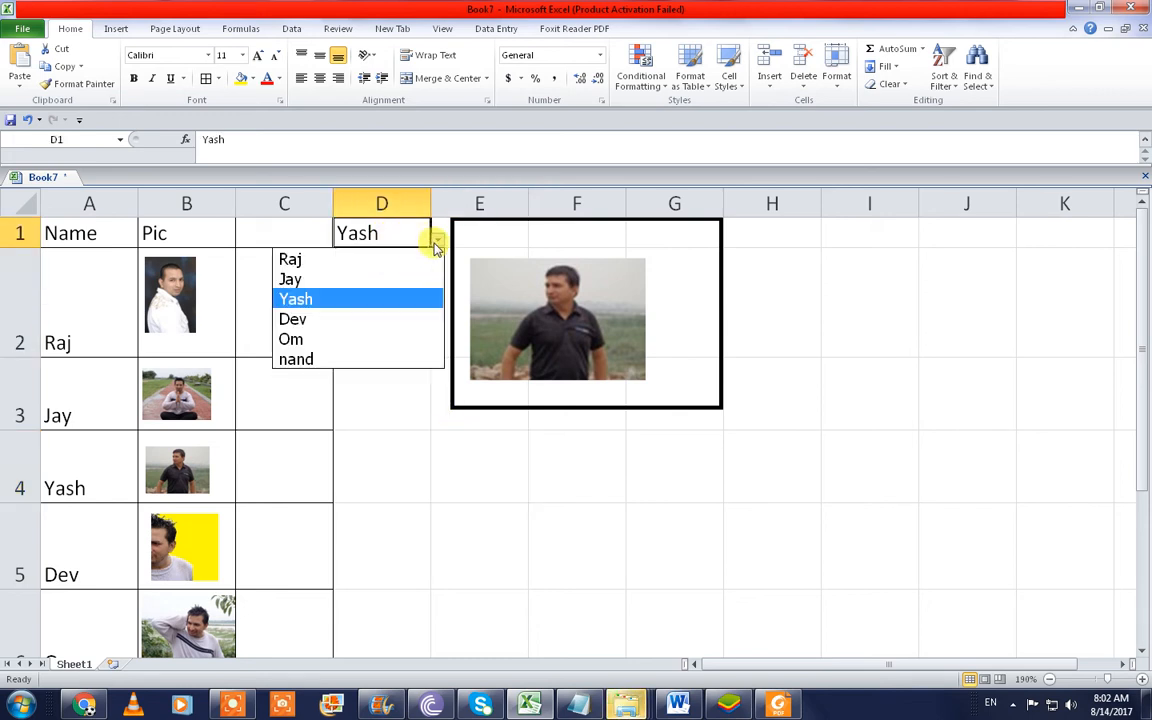
left_click(290, 260)
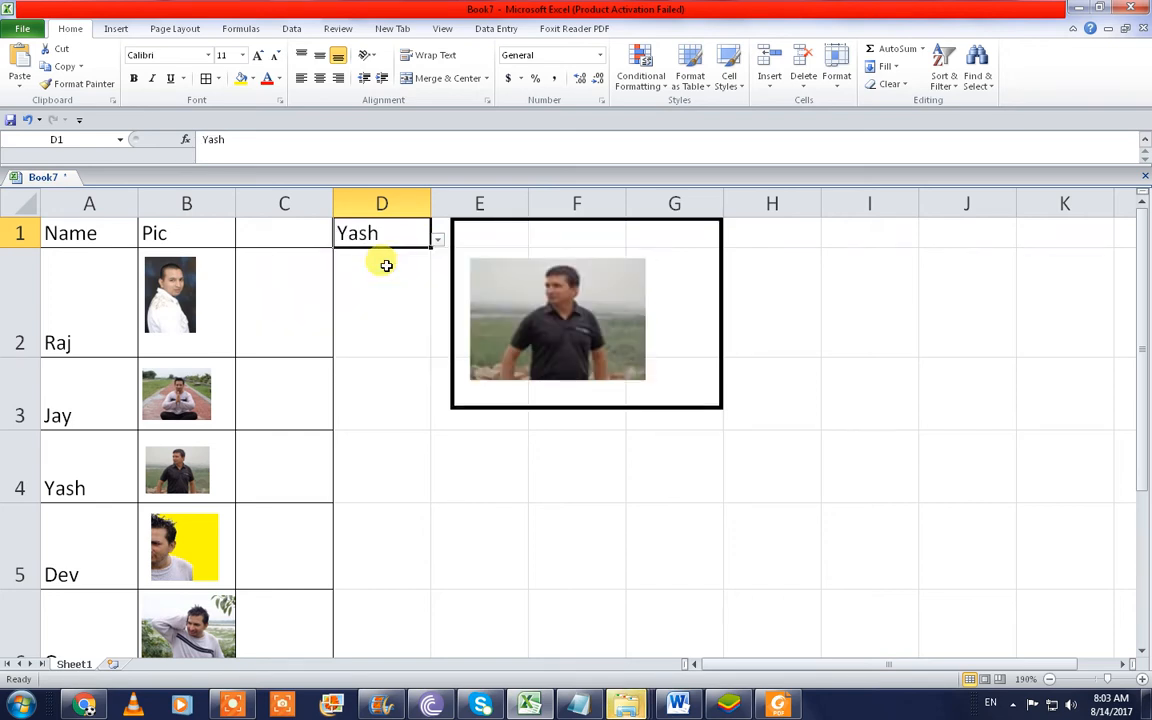
left_click(436, 240)
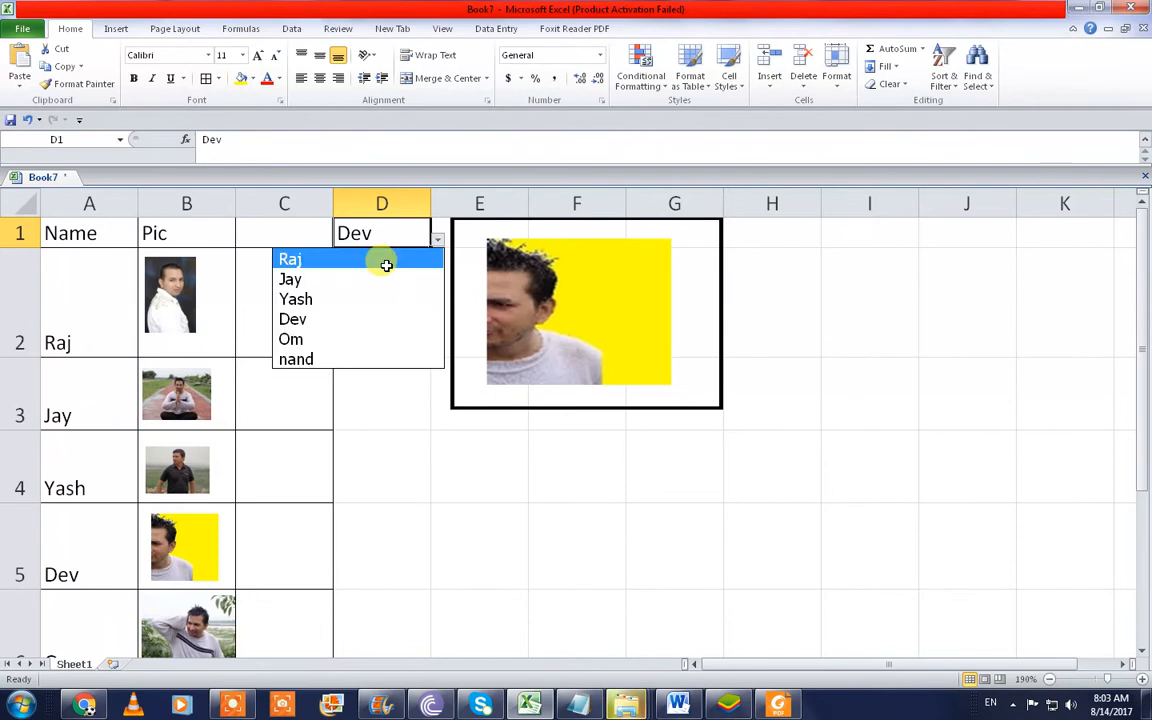
left_click(292, 340)
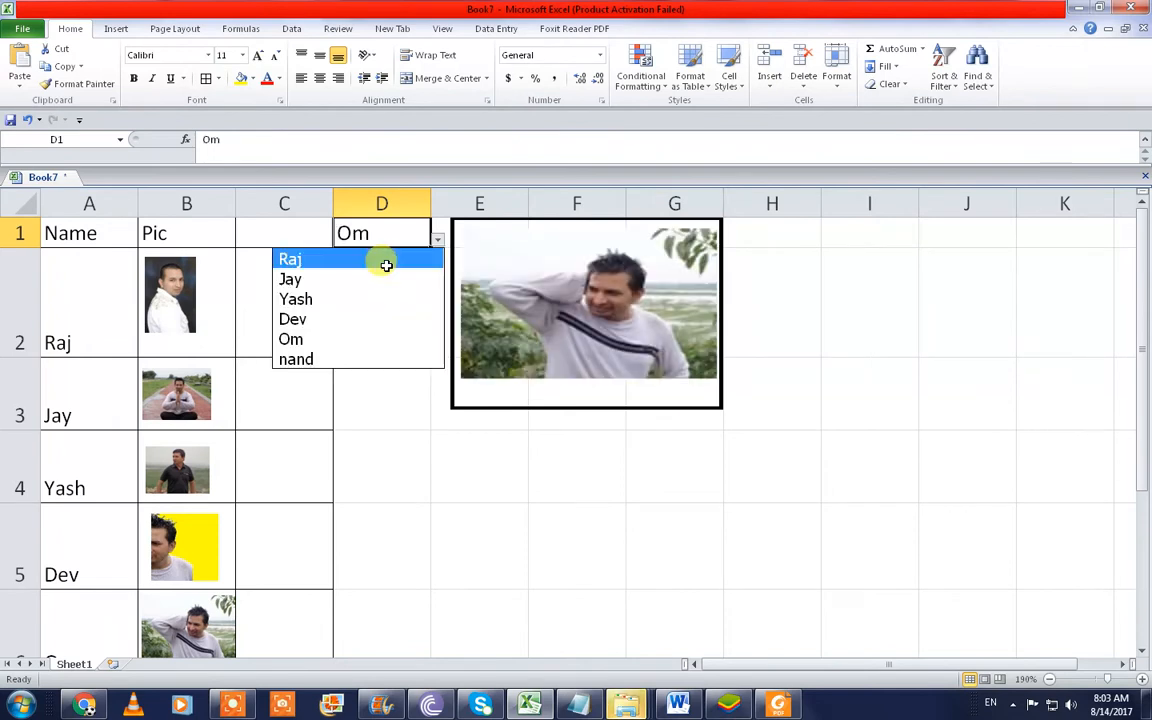
left_click(296, 360)
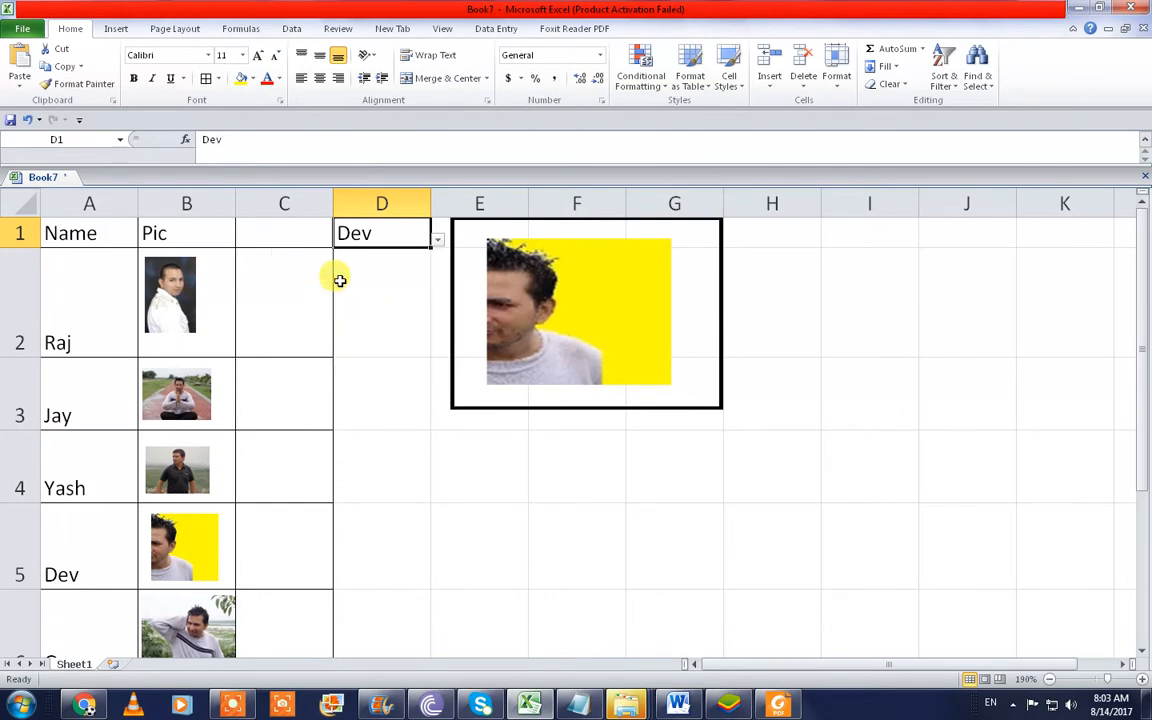
- Choose Om in D1 so the linked picture shows Om's photo
type("Om")
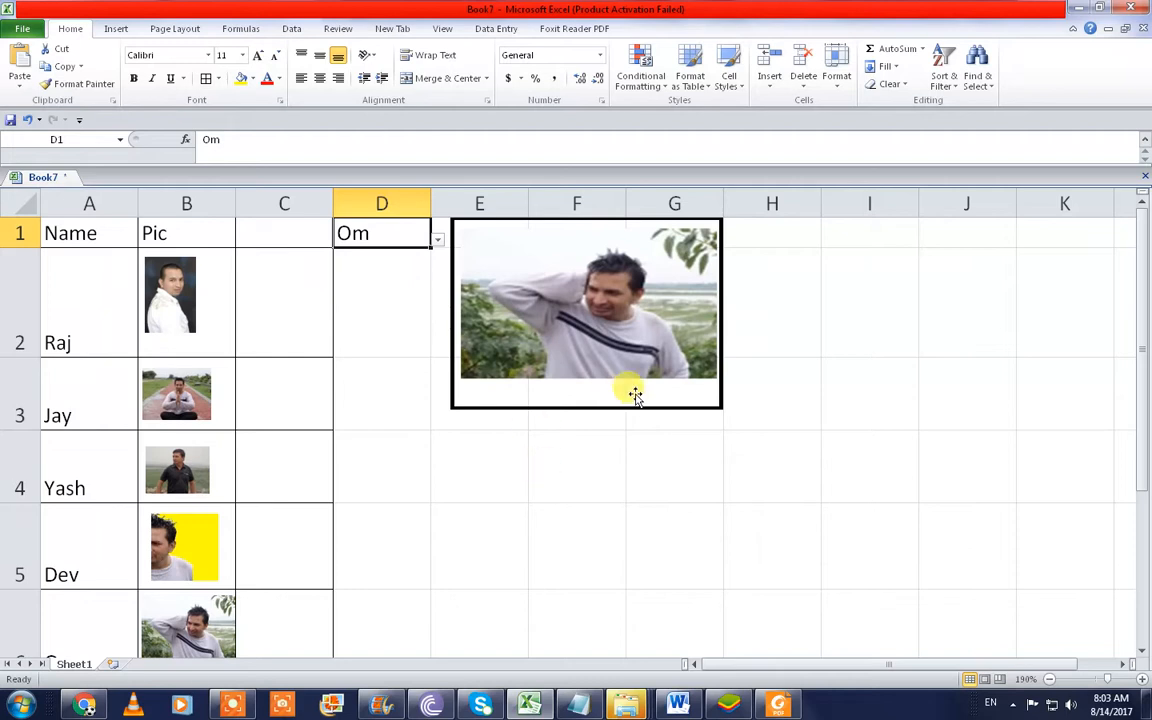
mouse_move(464, 392)
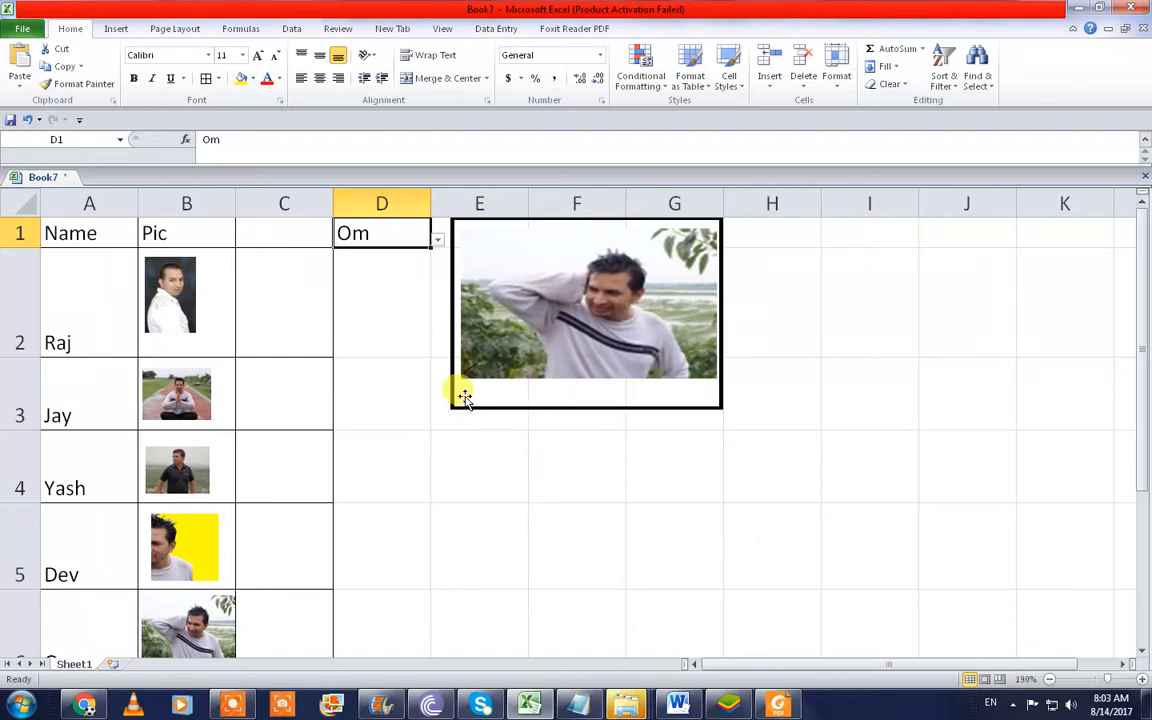
left_click(436, 240)
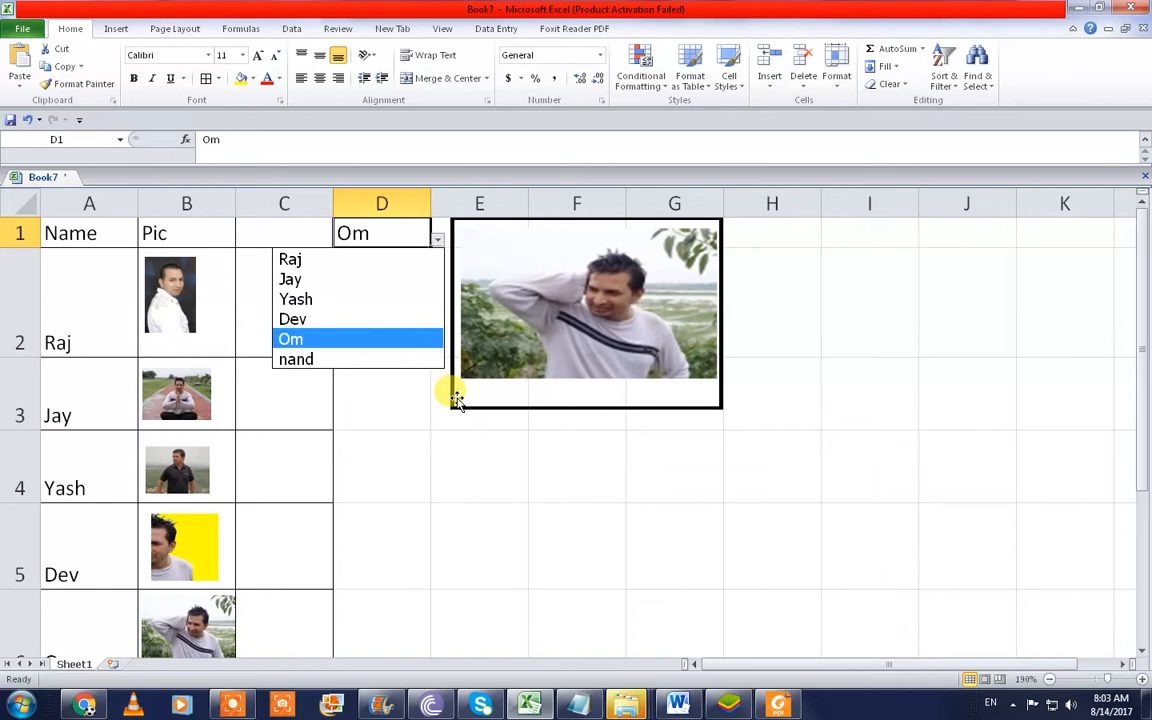
left_click(296, 360)
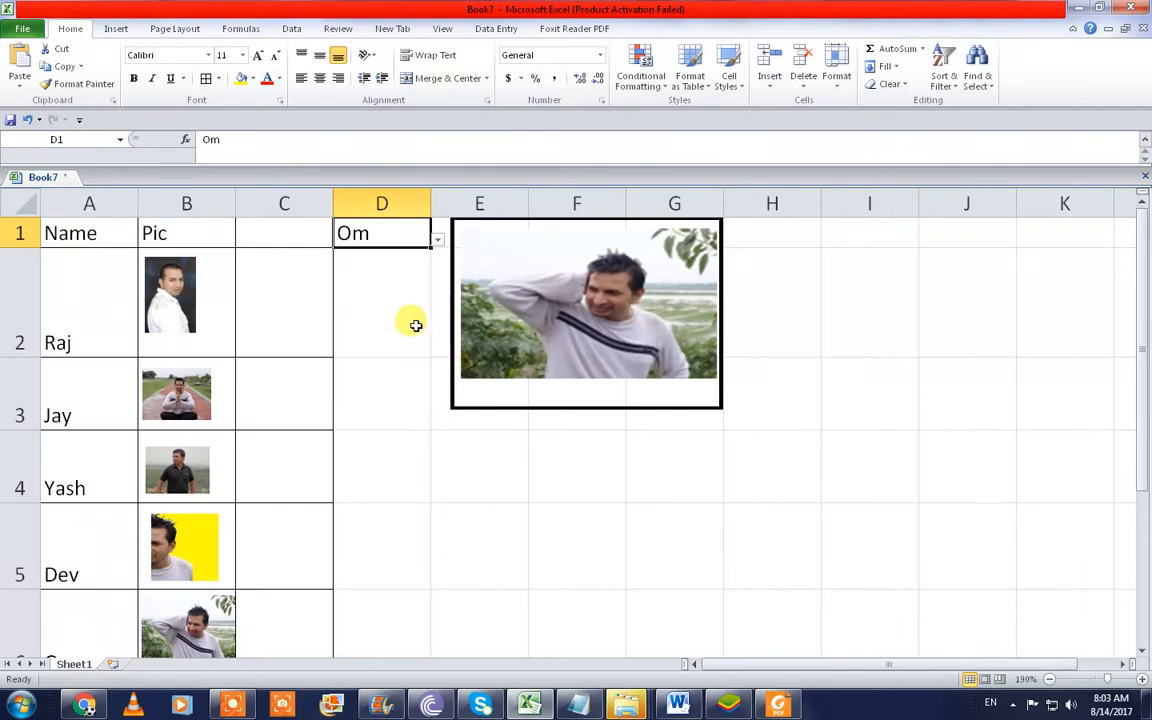
left_click(380, 320)
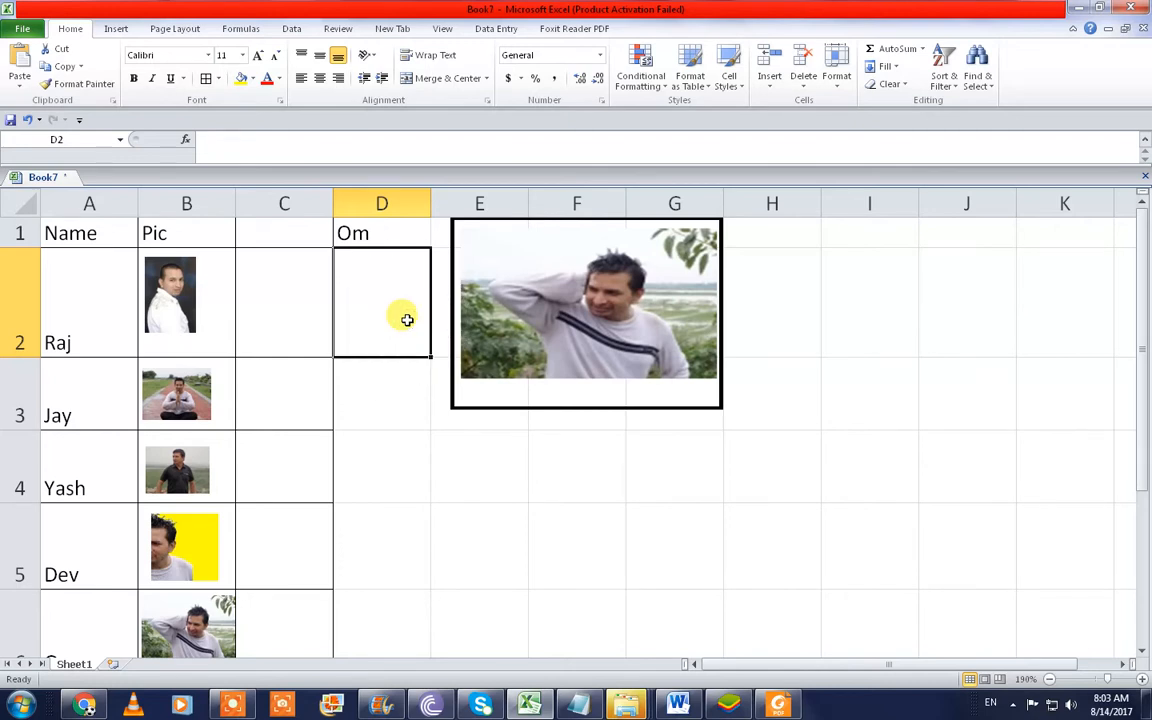
- Close the Book7 workbook without saving its changes
left_click(88, 624)
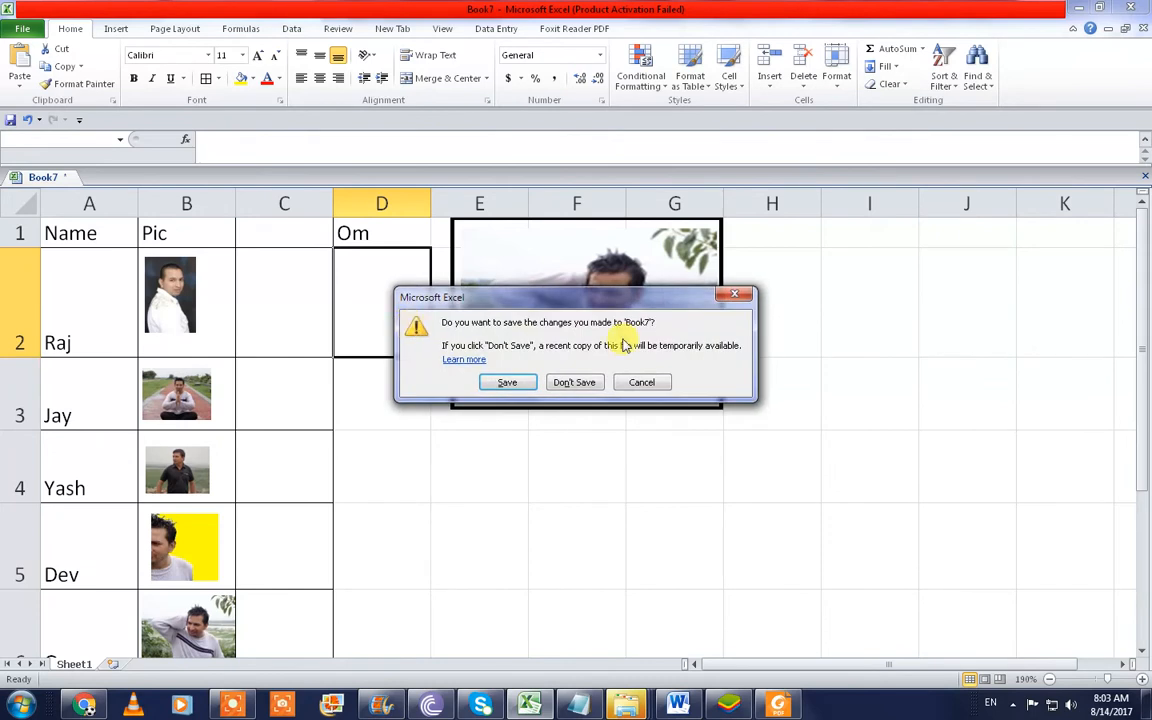
left_click(574, 382)
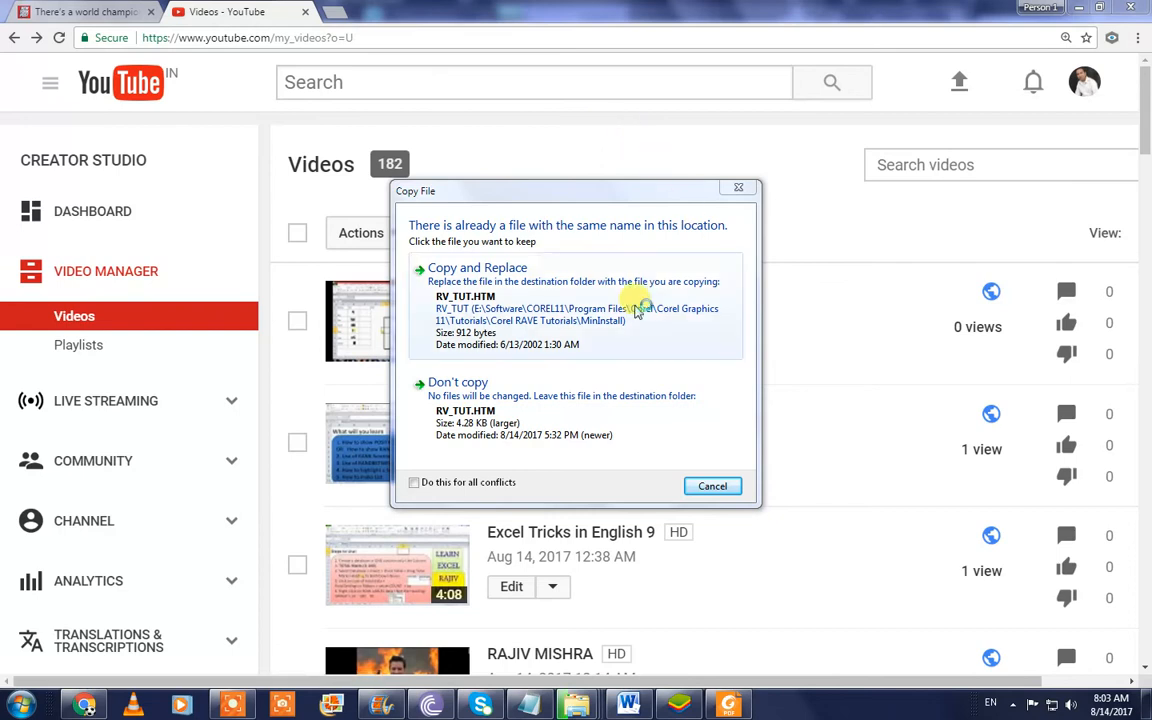
mouse_move(690, 300)
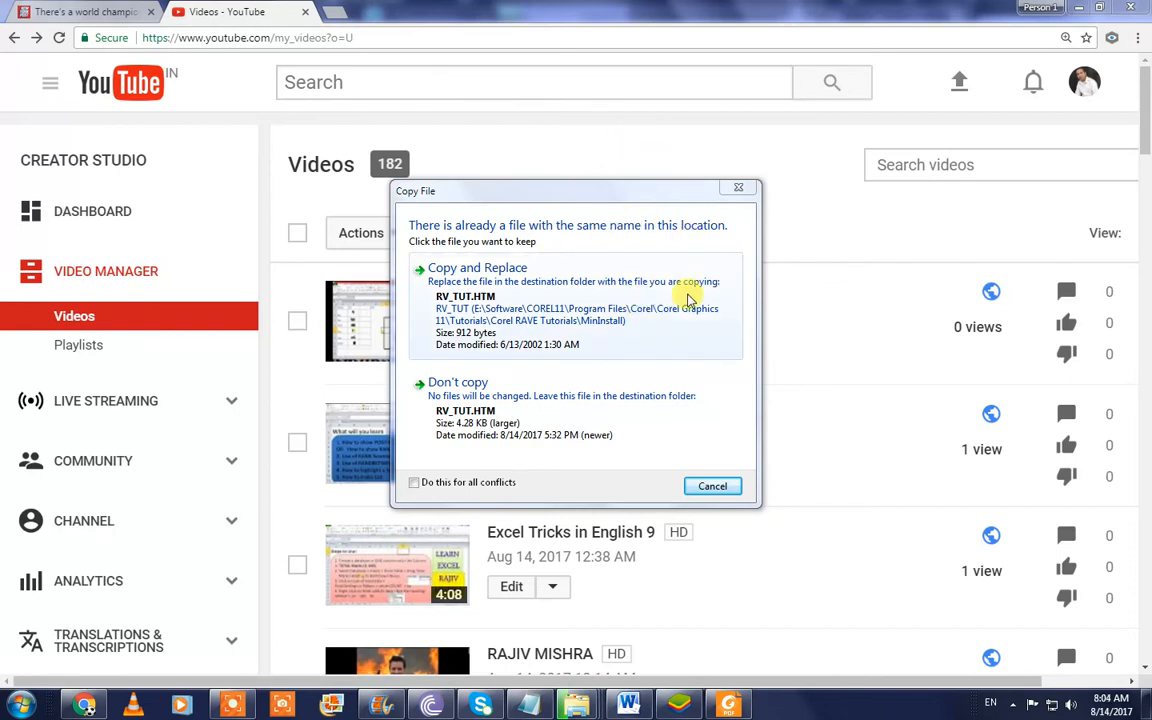
mouse_move(628, 330)
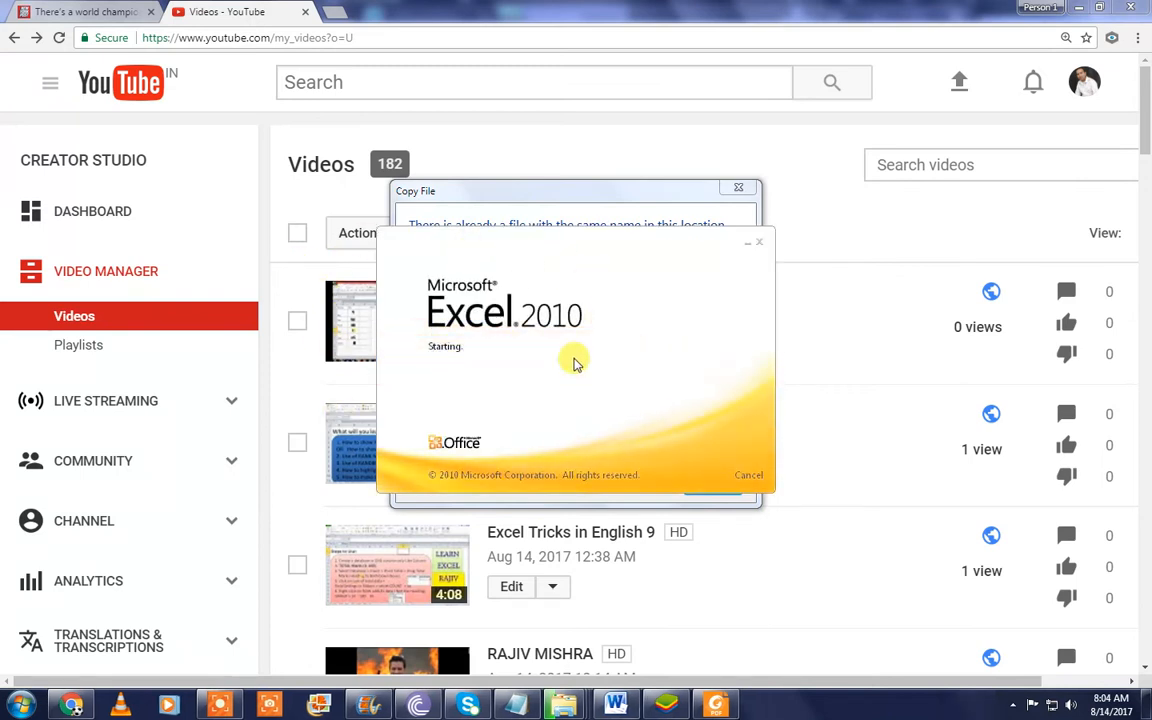
mouse_move(544, 320)
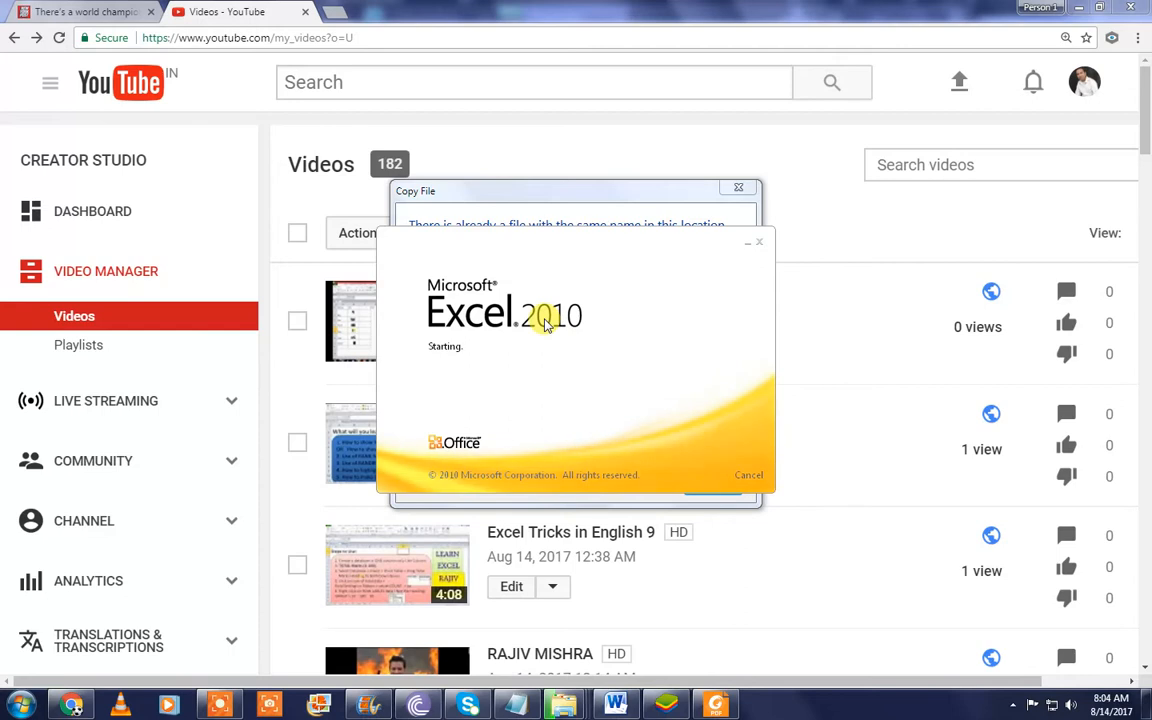
mouse_move(648, 348)
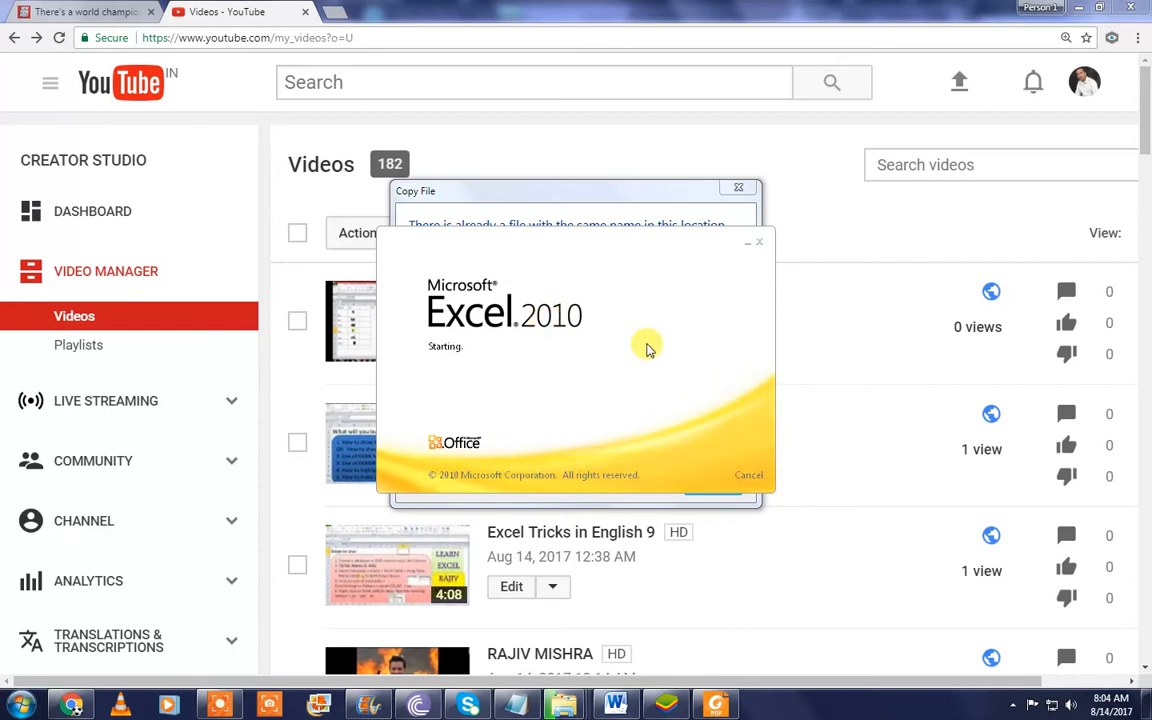
mouse_move(610, 388)
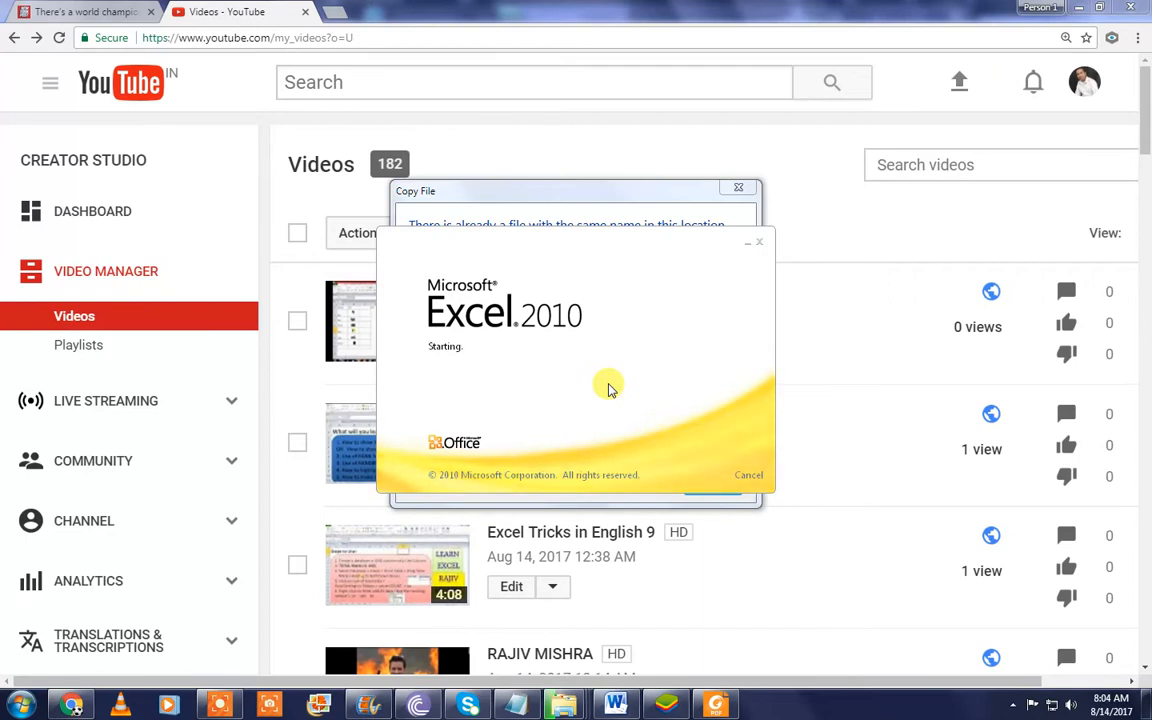
mouse_move(552, 360)
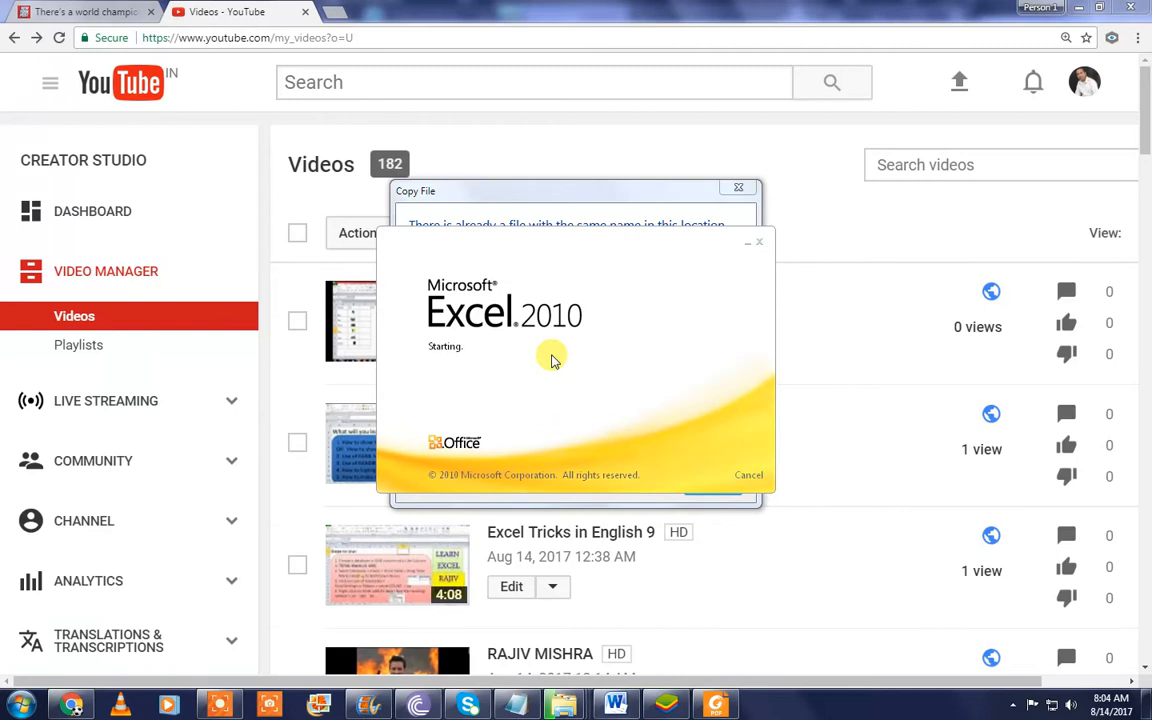
mouse_move(636, 382)
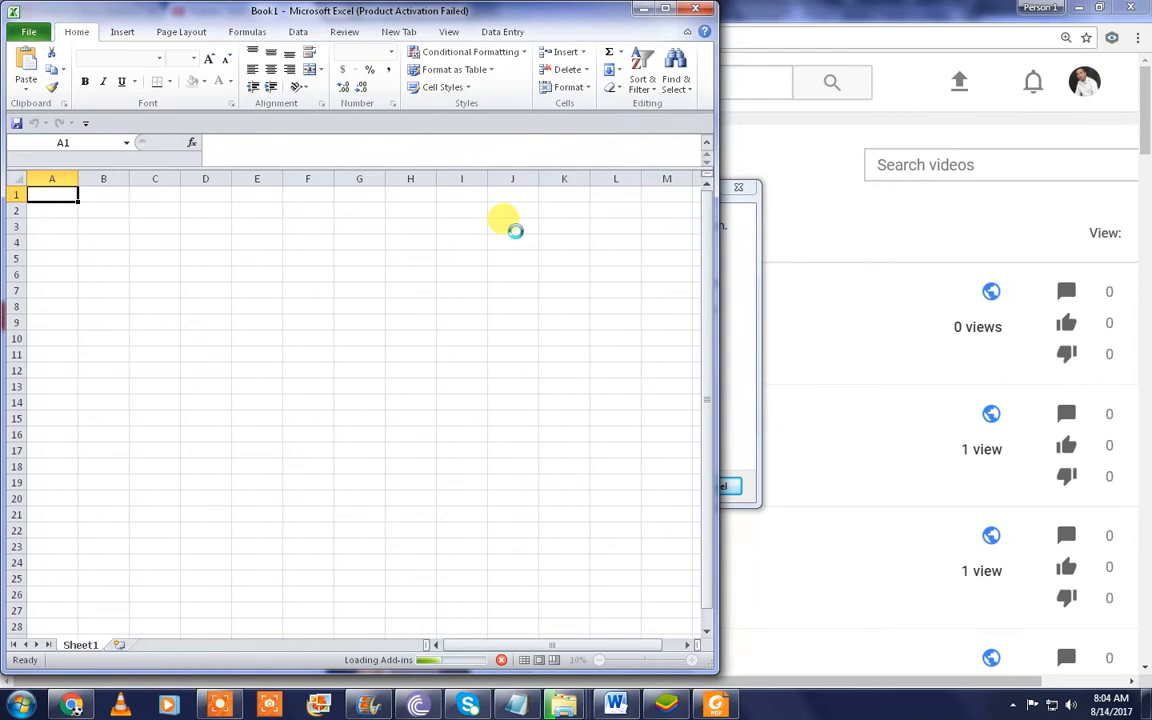
mouse_move(460, 240)
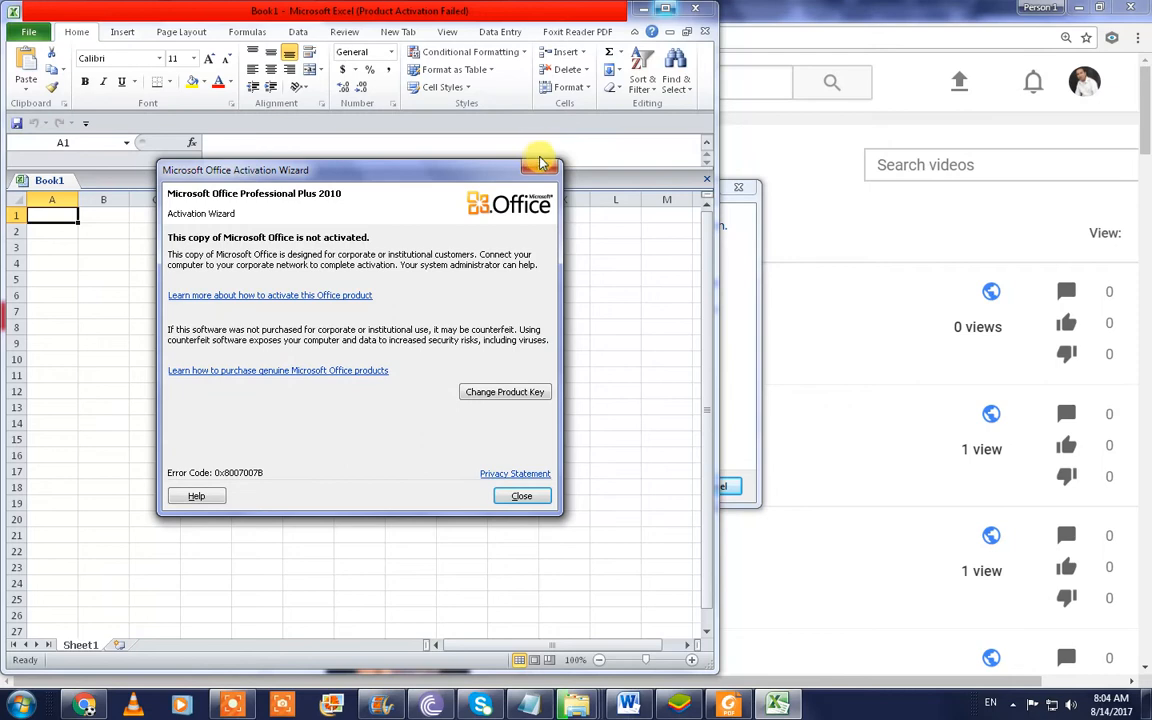
- Dismiss the activation notice and enter Name, Raj, Jay, Yash in A1:A4 and Pic in B1
left_click(520, 496)
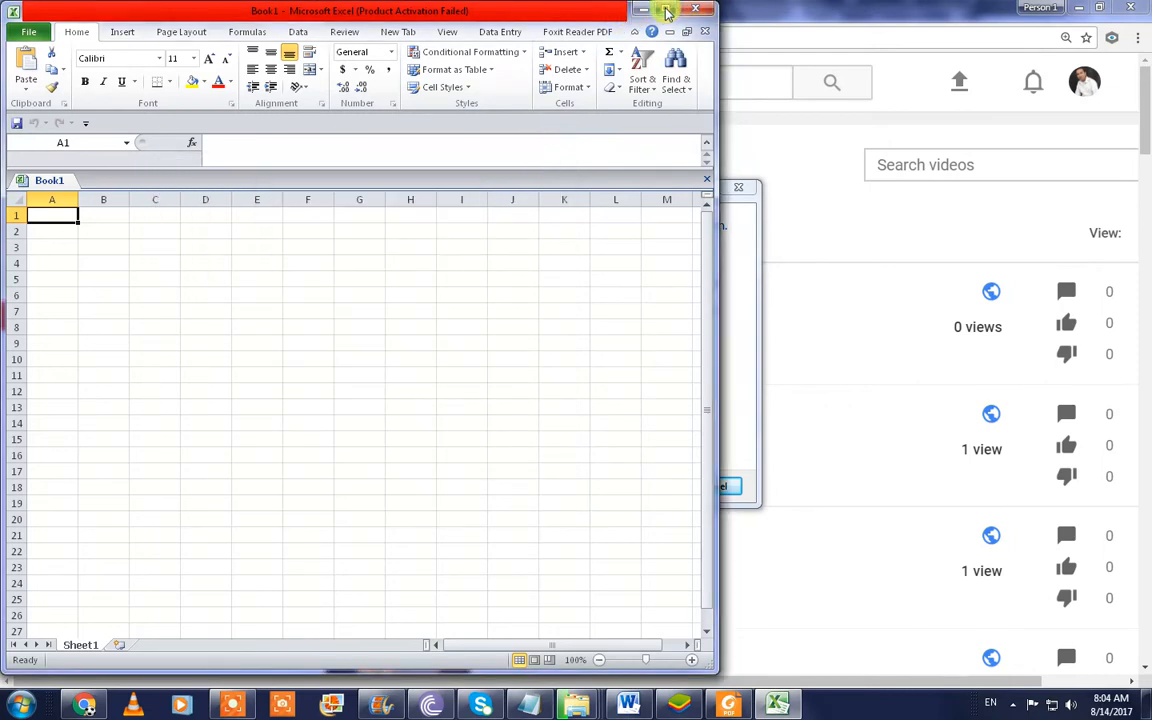
left_click(668, 12)
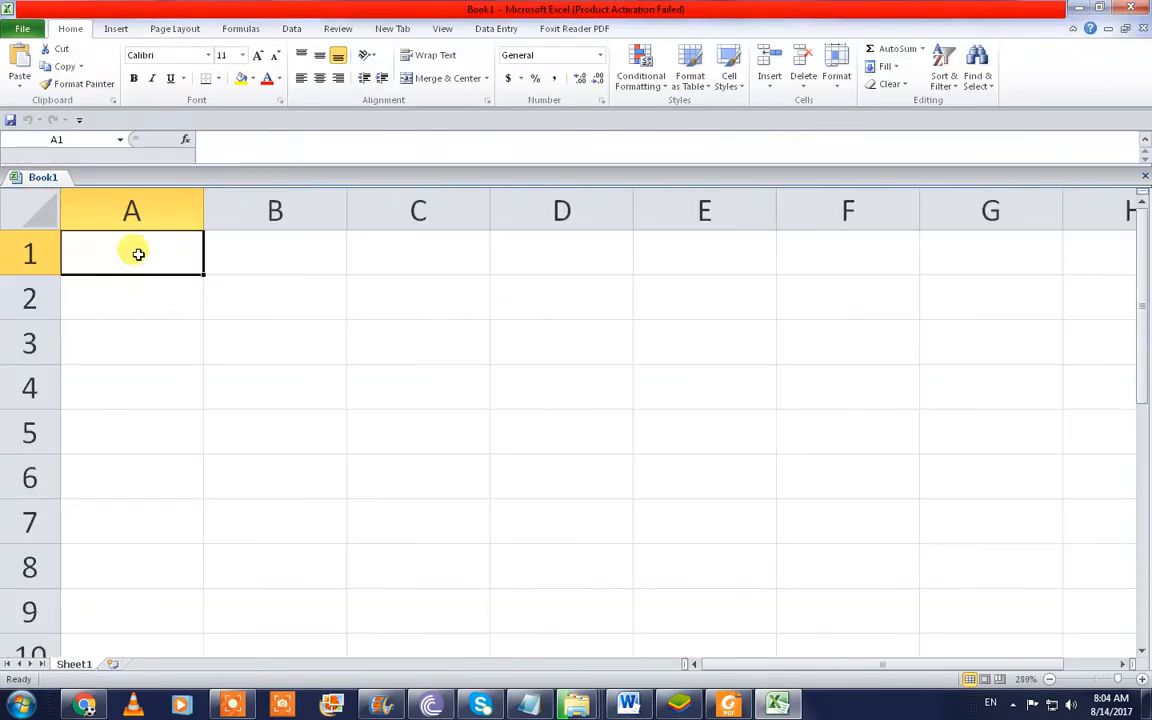
type("Name")
left_click(132, 386)
type("Yash")
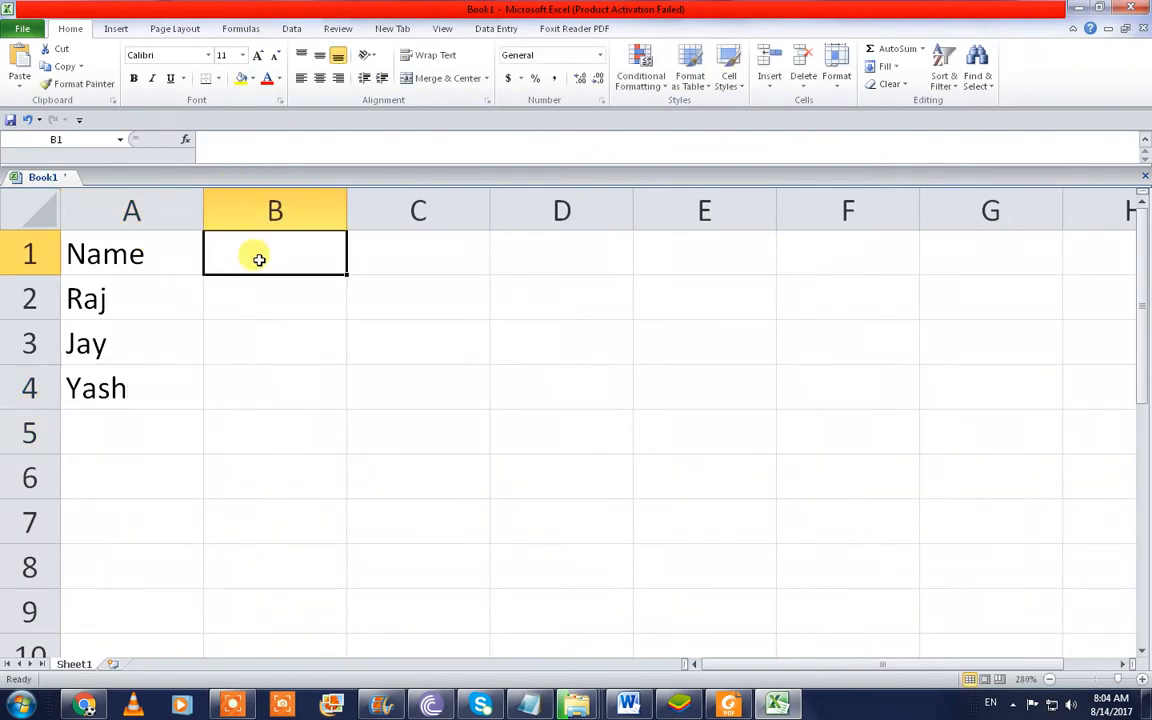
type("Pic")
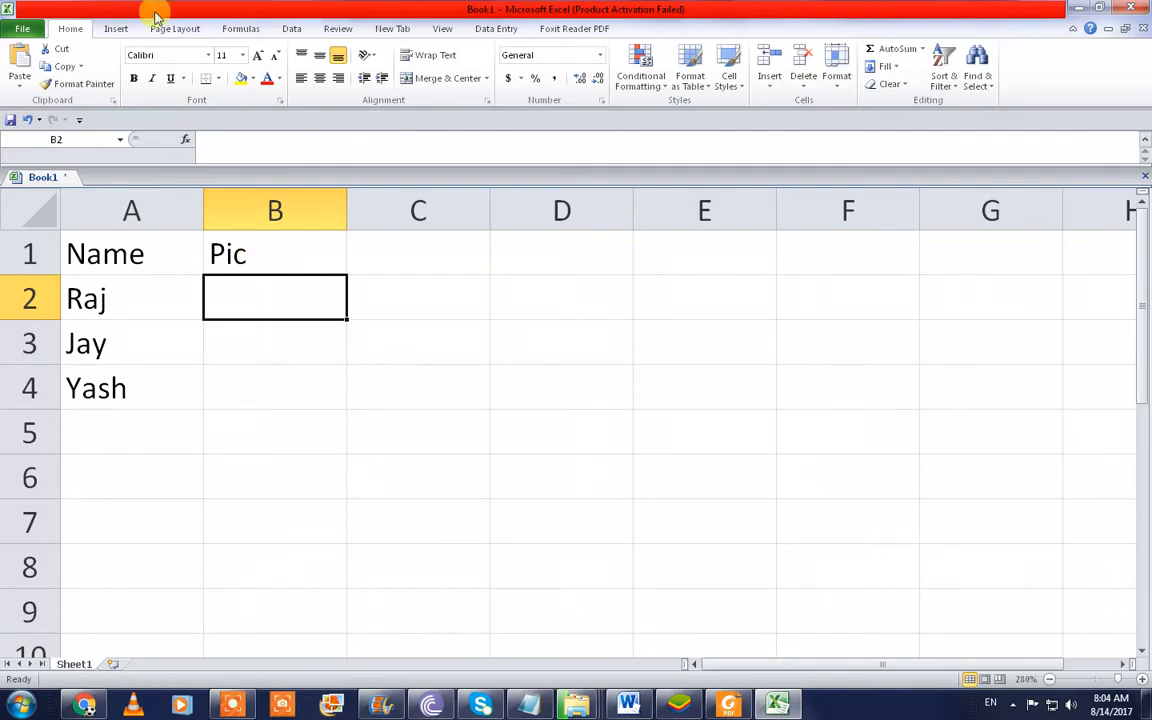
left_click(116, 28)
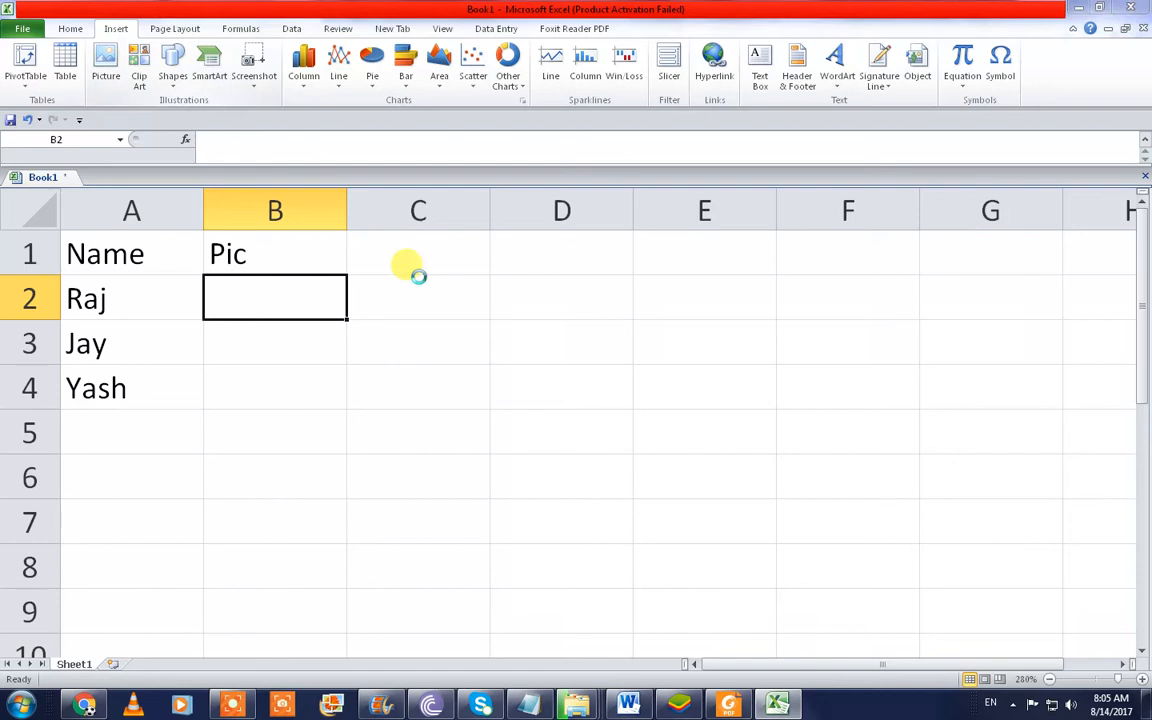
- Insert the three people's photos onto the sheet
left_click(104, 60)
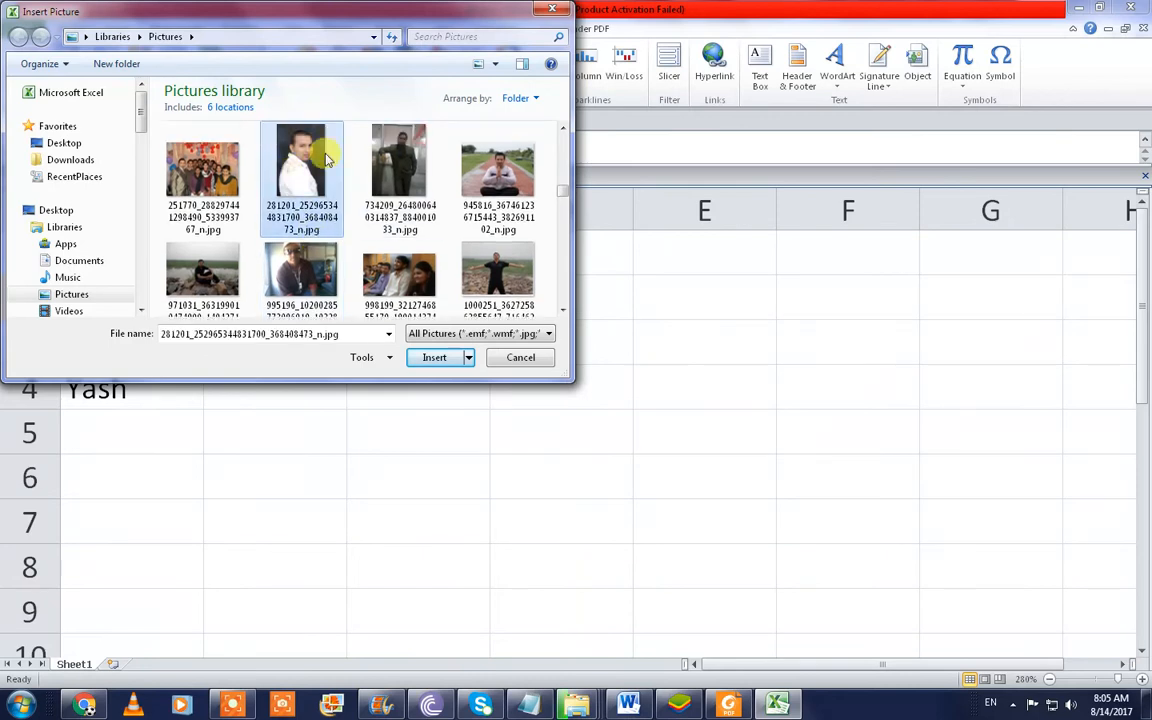
left_click(496, 180)
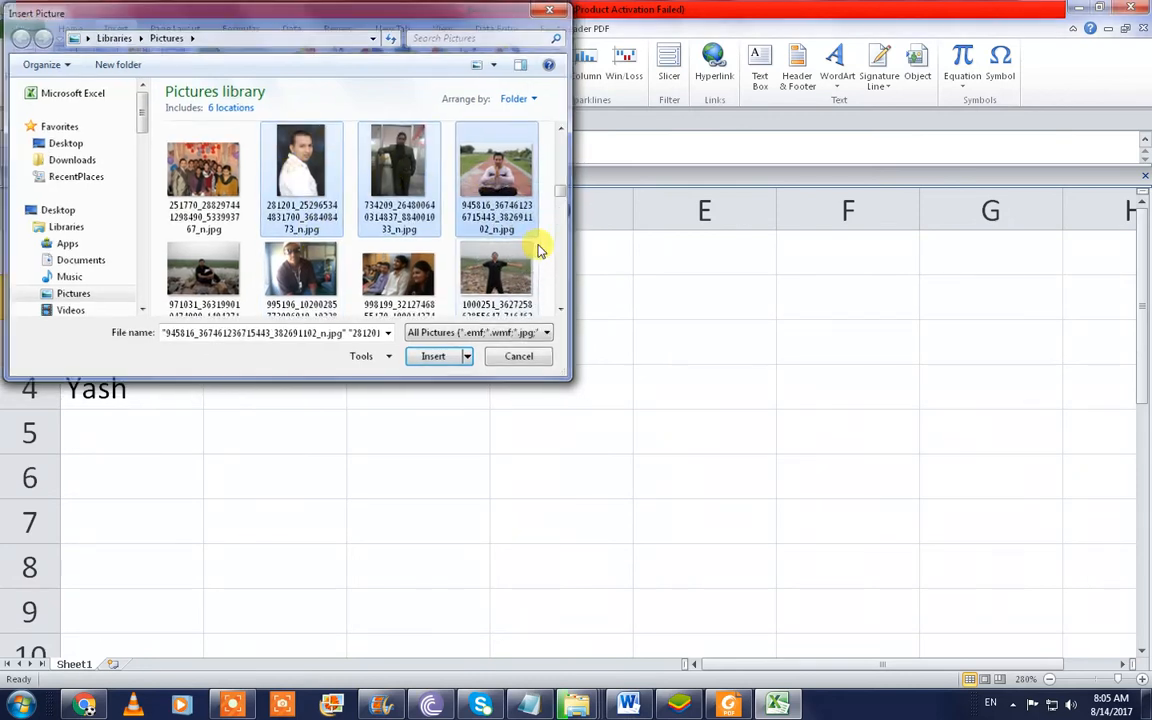
left_click(432, 356)
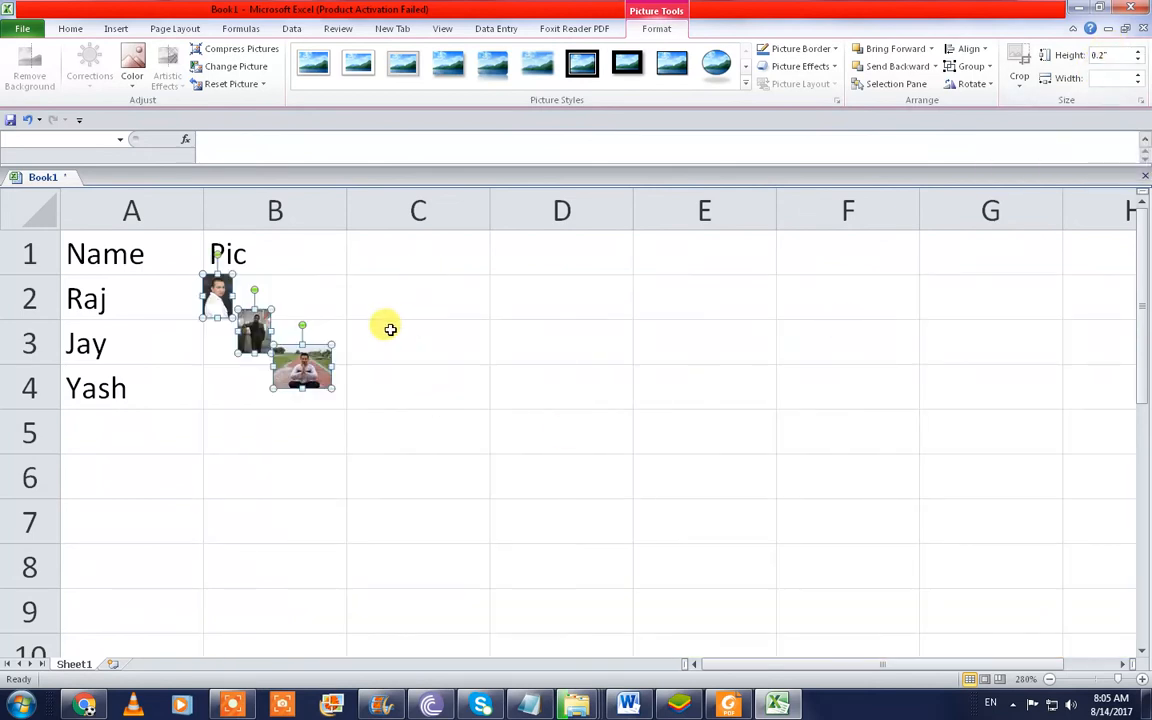
left_click(418, 374)
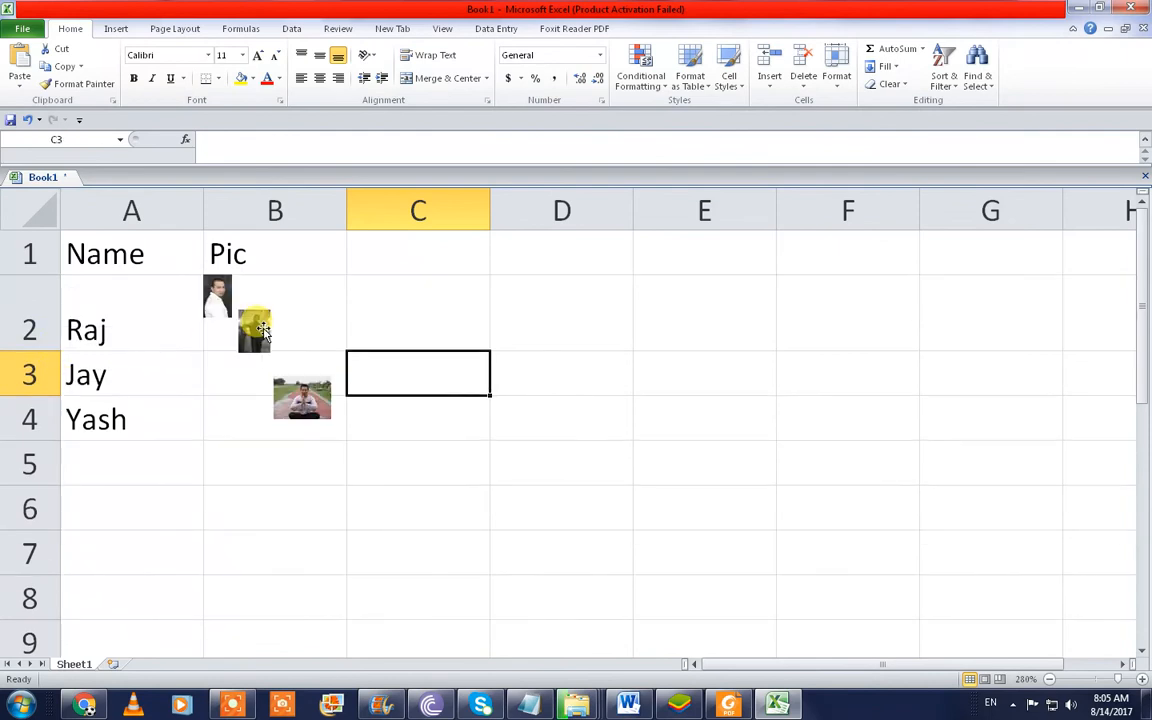
- Border the A1:B4 table and fit each photo into its Pic cell
left_click_drag(132, 252, 276, 420)
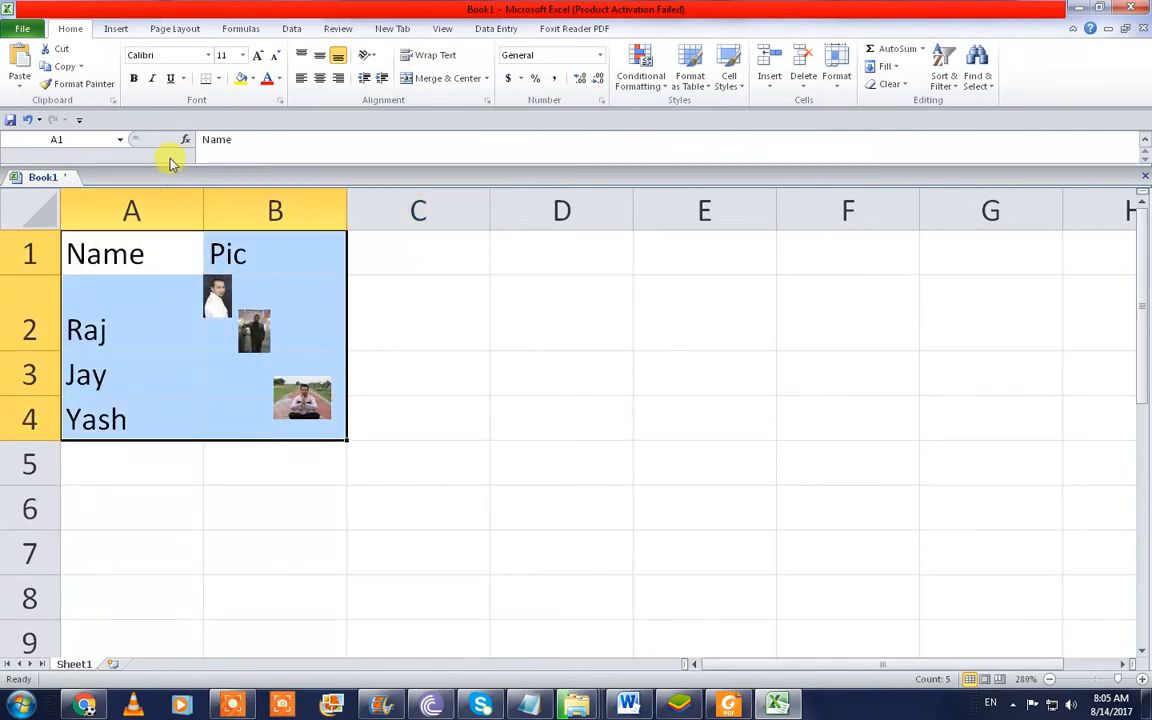
left_click(208, 78)
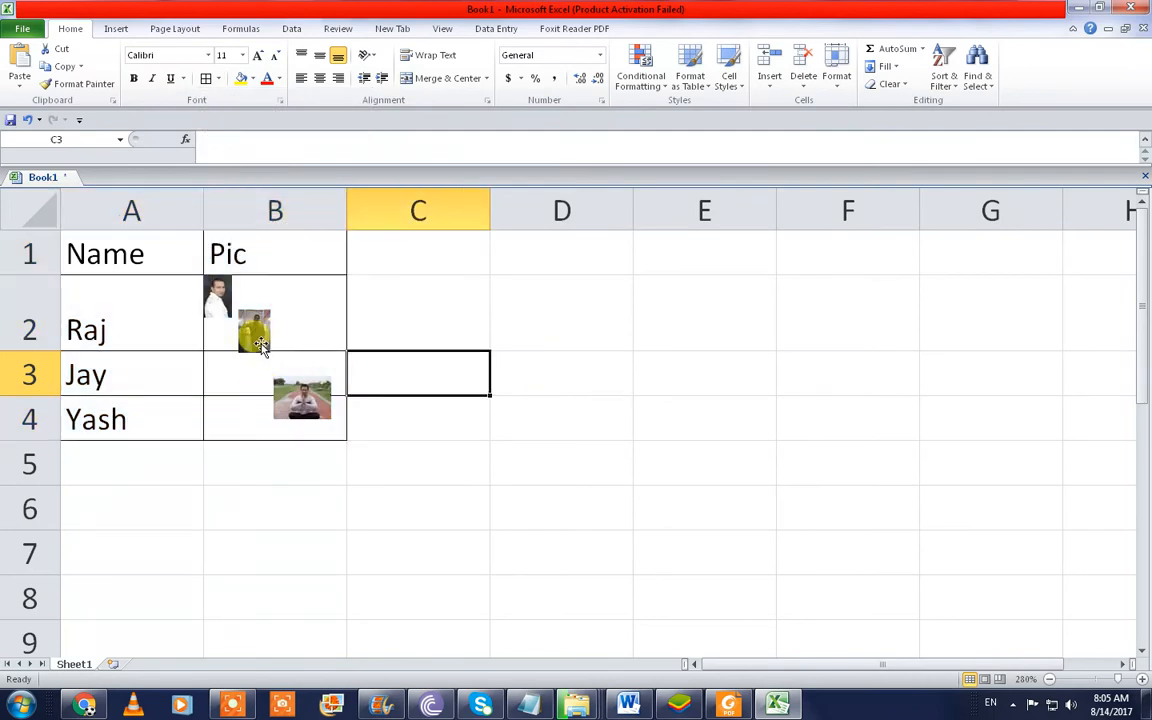
left_click(252, 340)
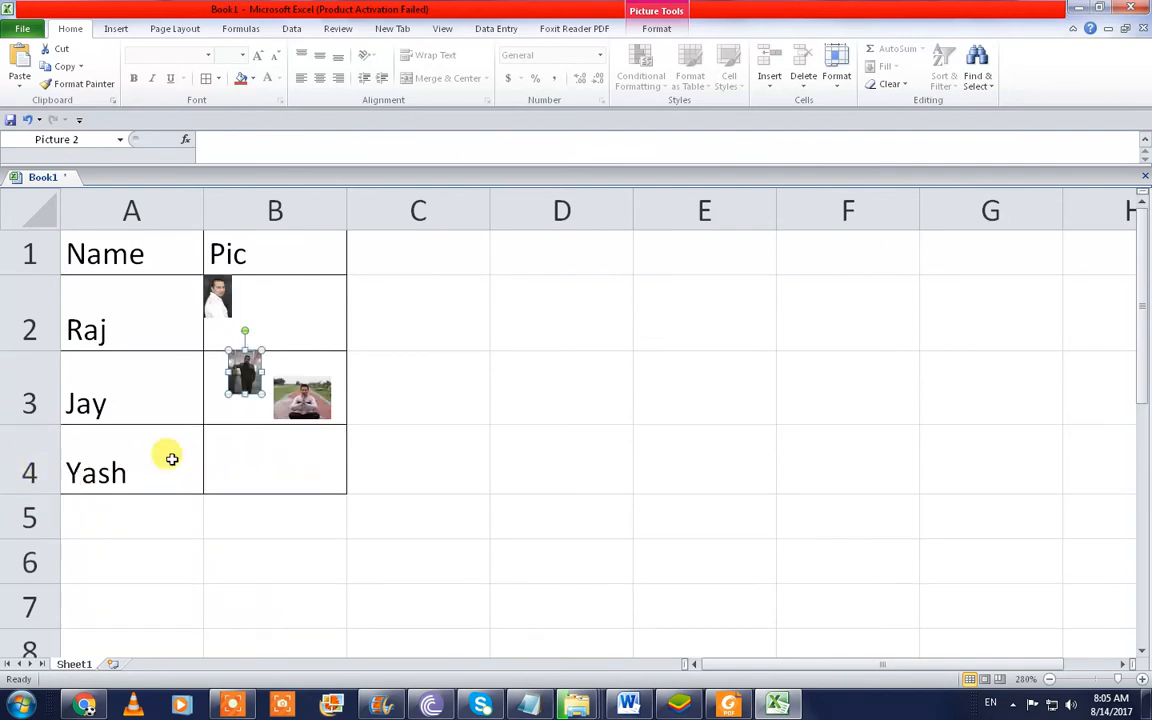
left_click_drag(302, 396, 258, 458)
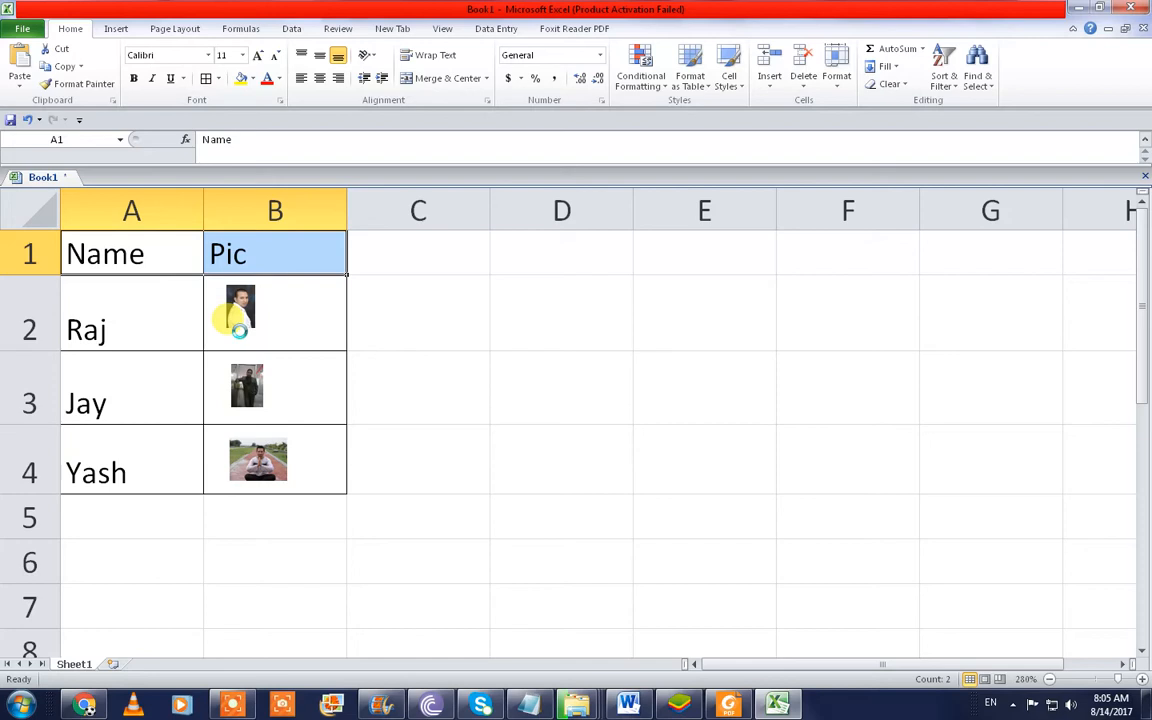
- Define the Name column entries A2:A4 as a named range from the top-row header
left_click_drag(132, 328, 276, 404)
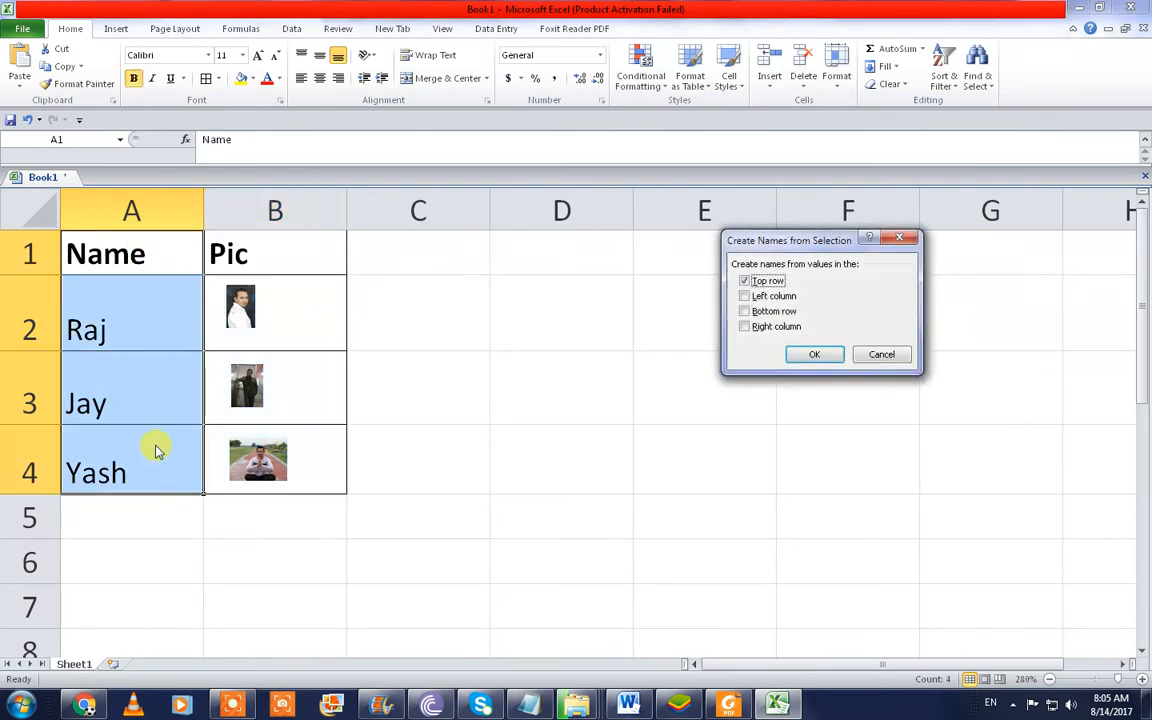
left_click(814, 354)
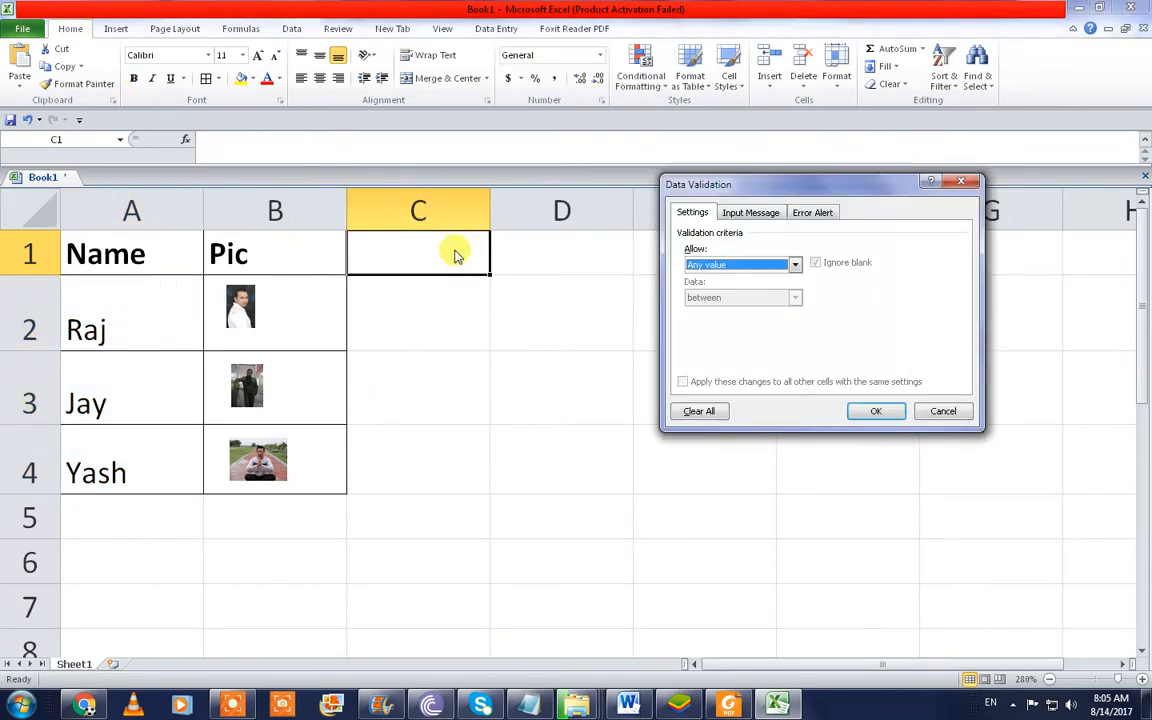
- Give C1 a list validation sourced from the Name range and choose Raj
left_click(796, 264)
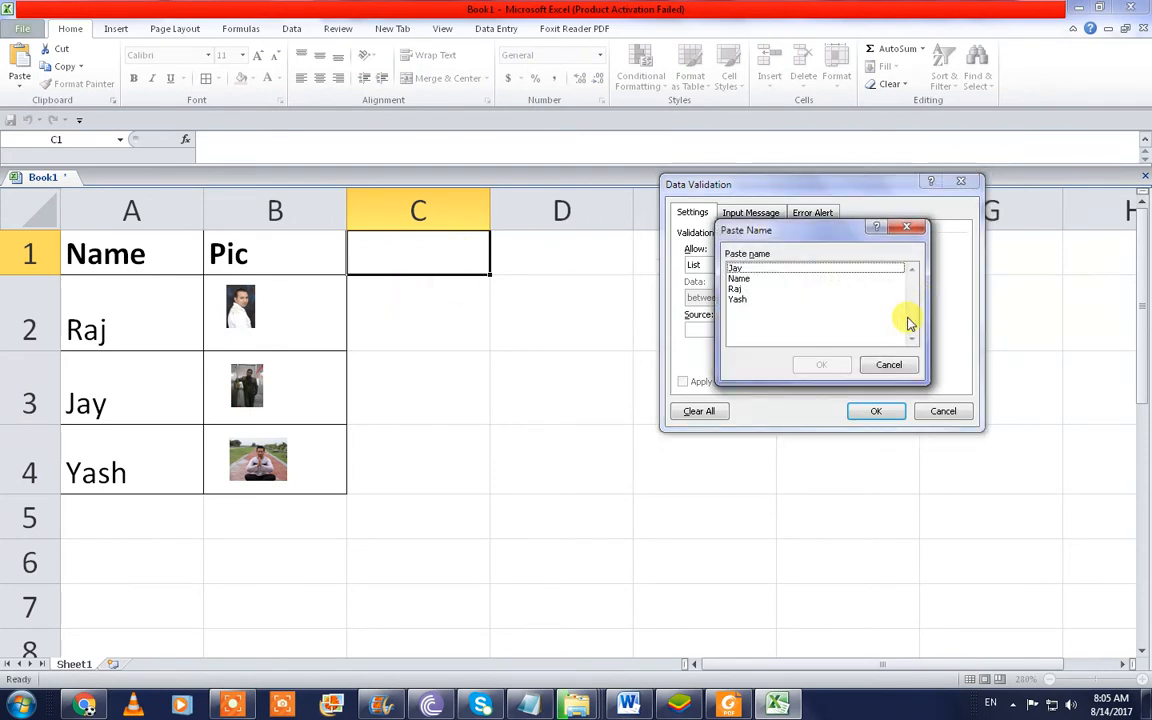
left_click(738, 278)
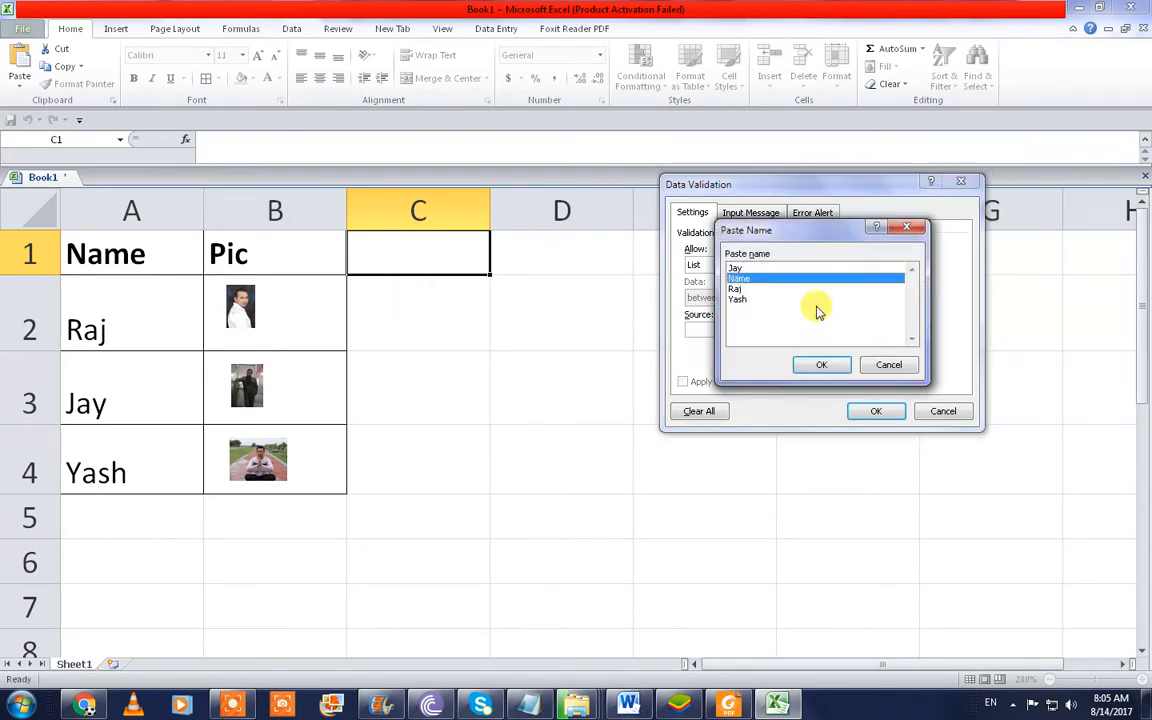
left_click(888, 364)
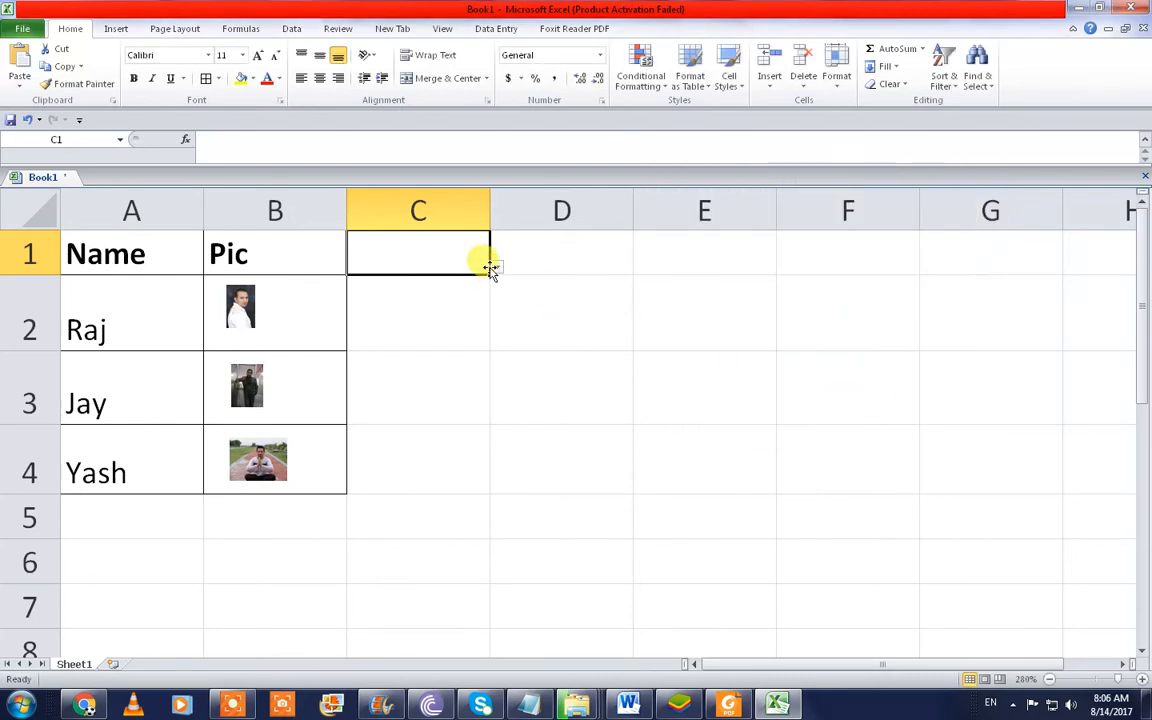
left_click(490, 268)
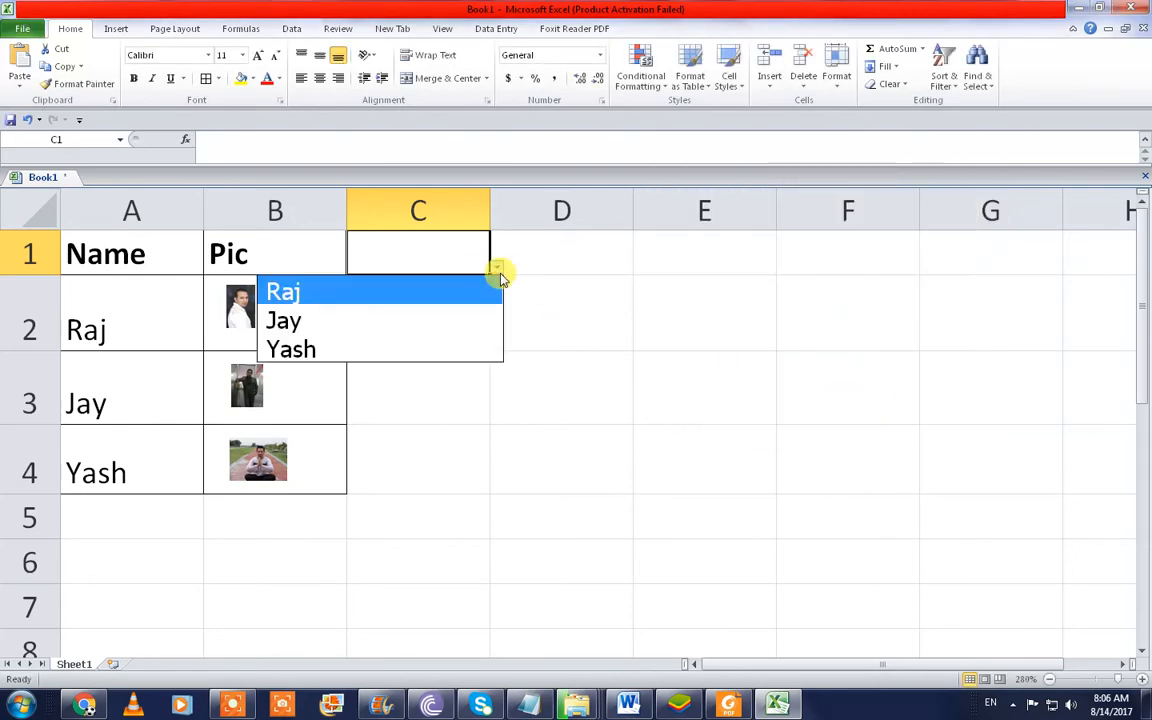
left_click(284, 292)
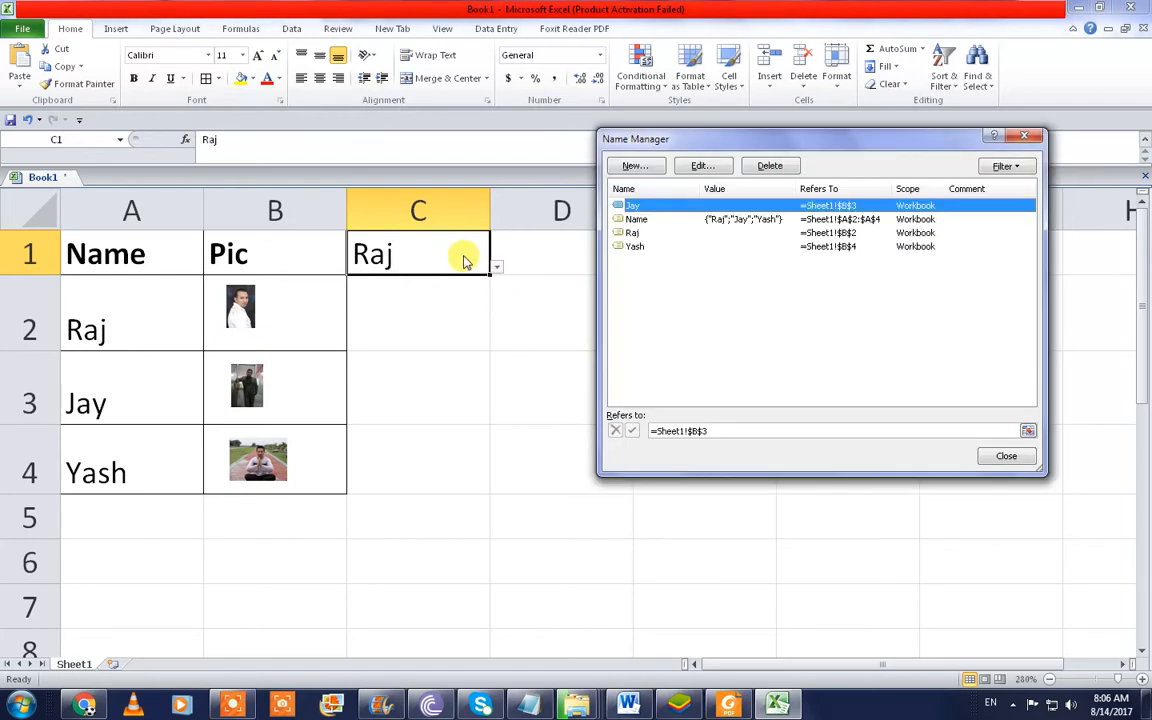
- Define a workbook name image referring to =INDIRECT(Sheet1!$C$1)
left_click(632, 164)
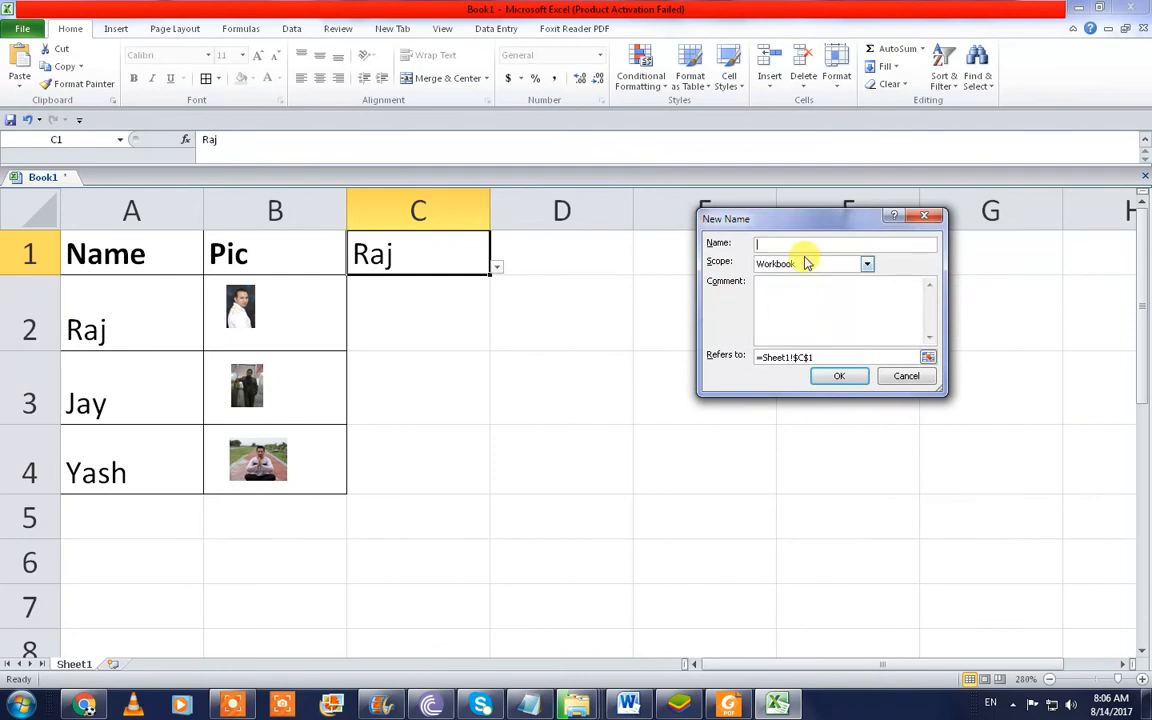
type("image")
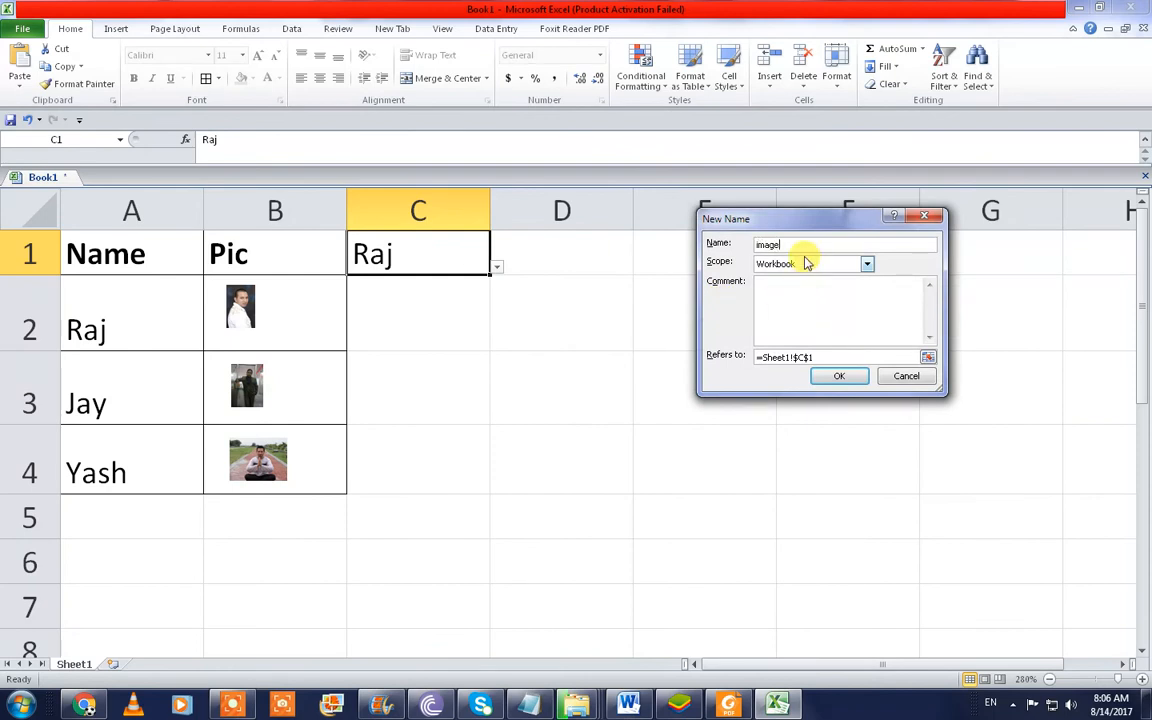
left_click(784, 356)
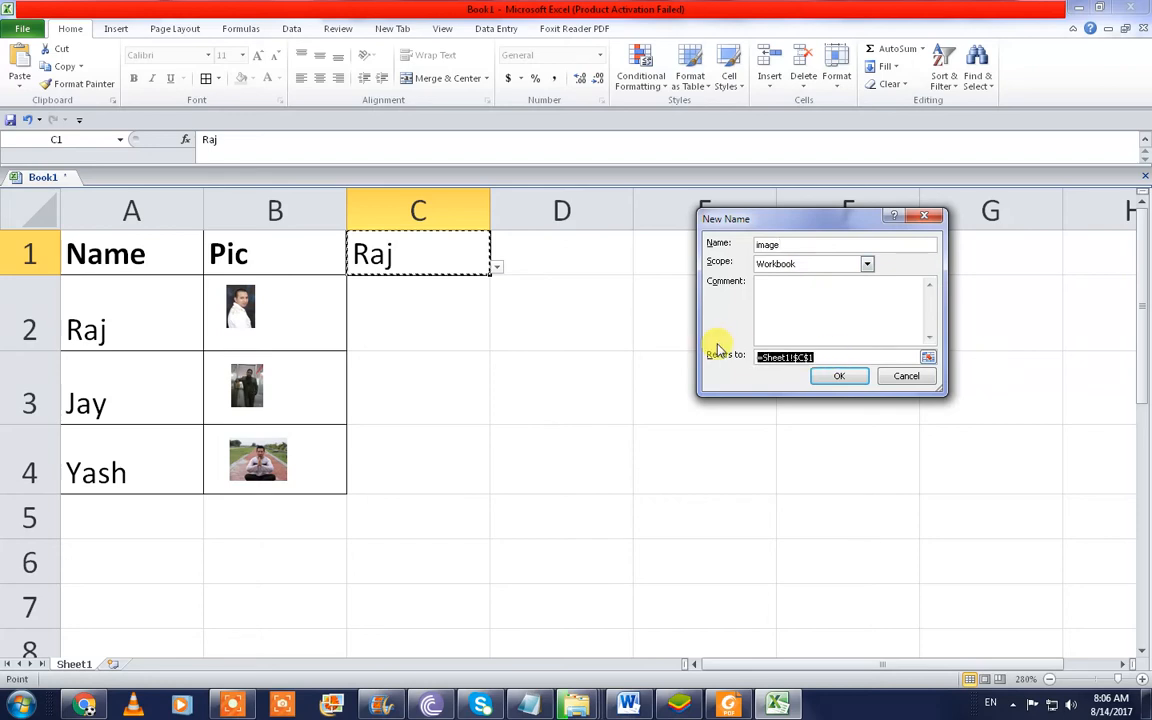
type("=ind")
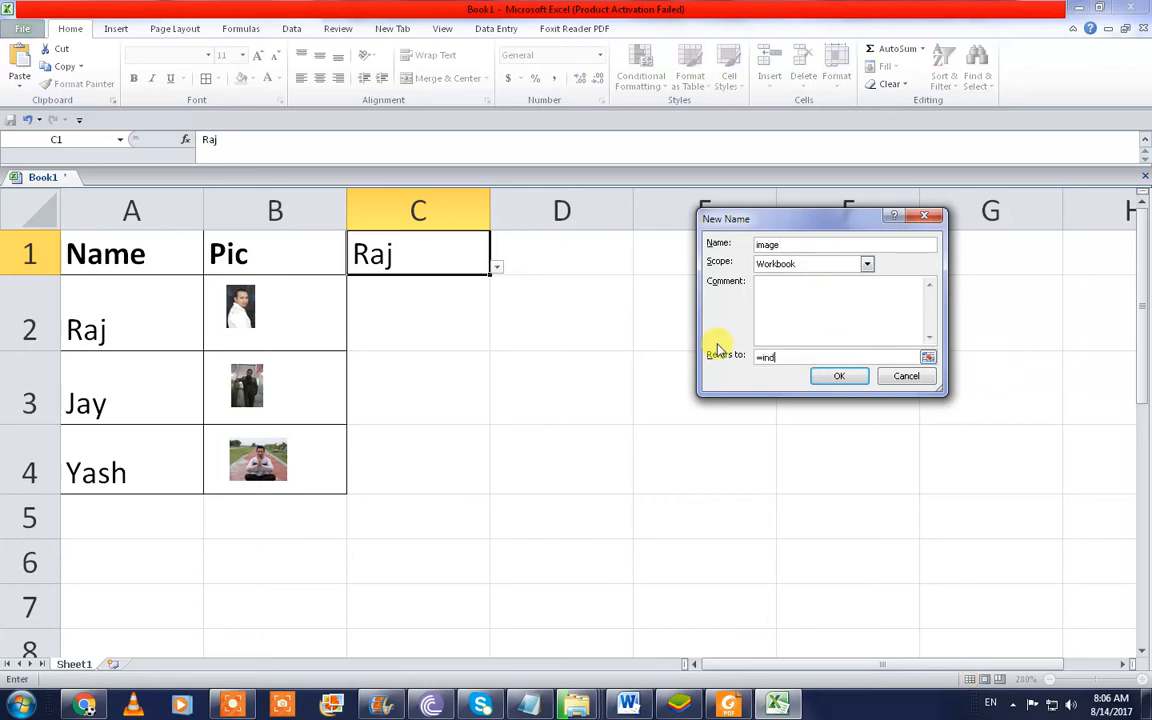
type("irect(")
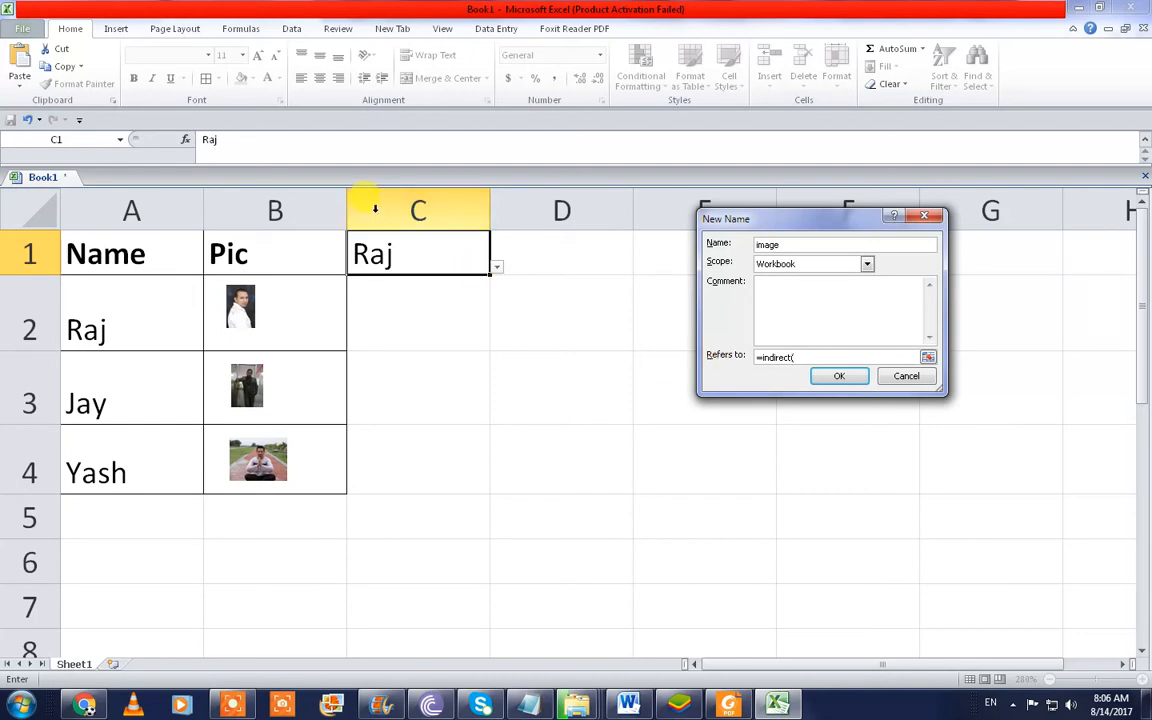
left_click(840, 376)
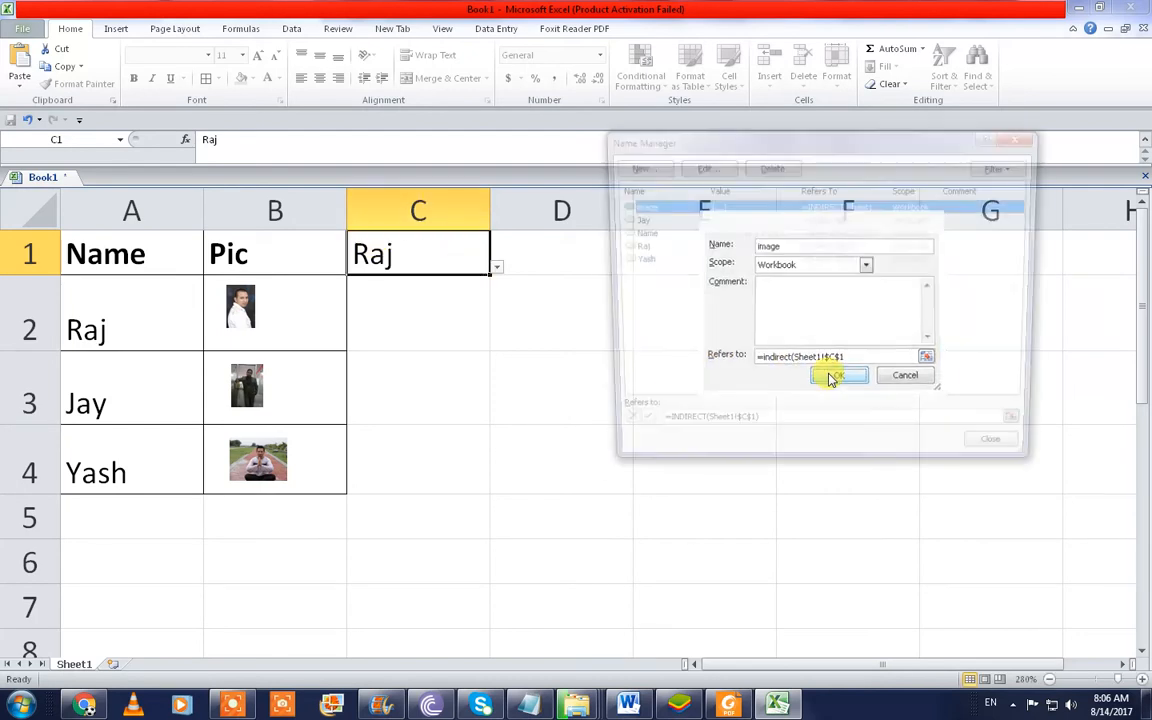
left_click(838, 374)
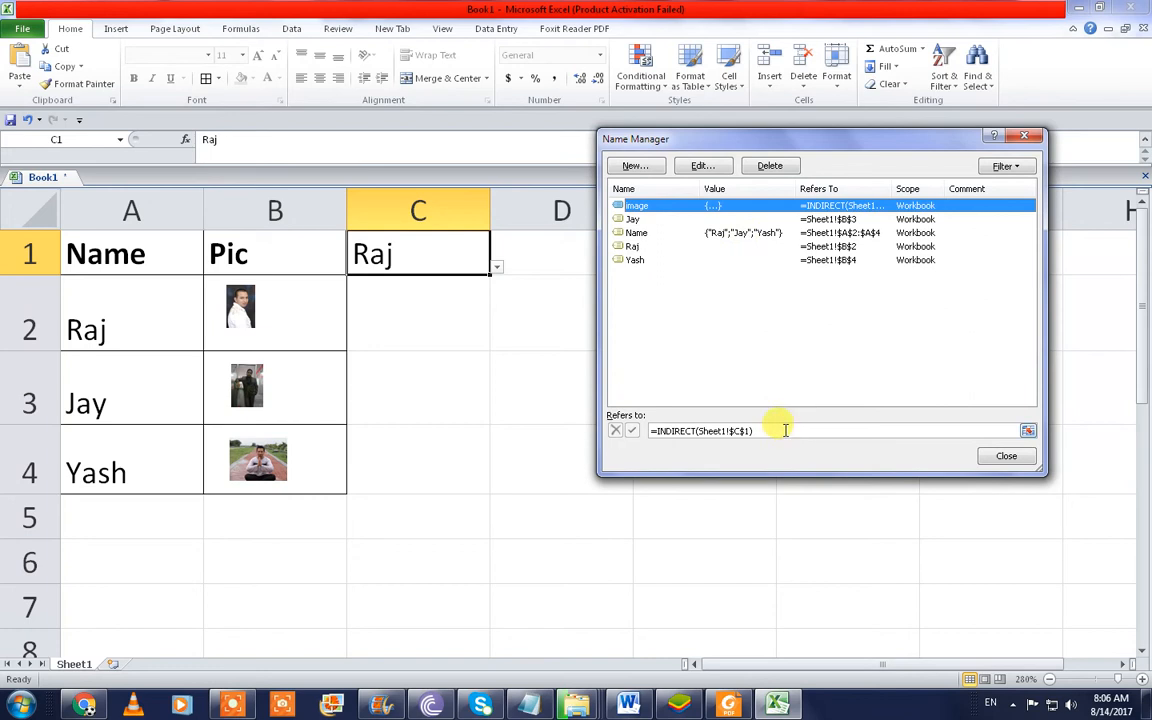
mouse_move(258, 316)
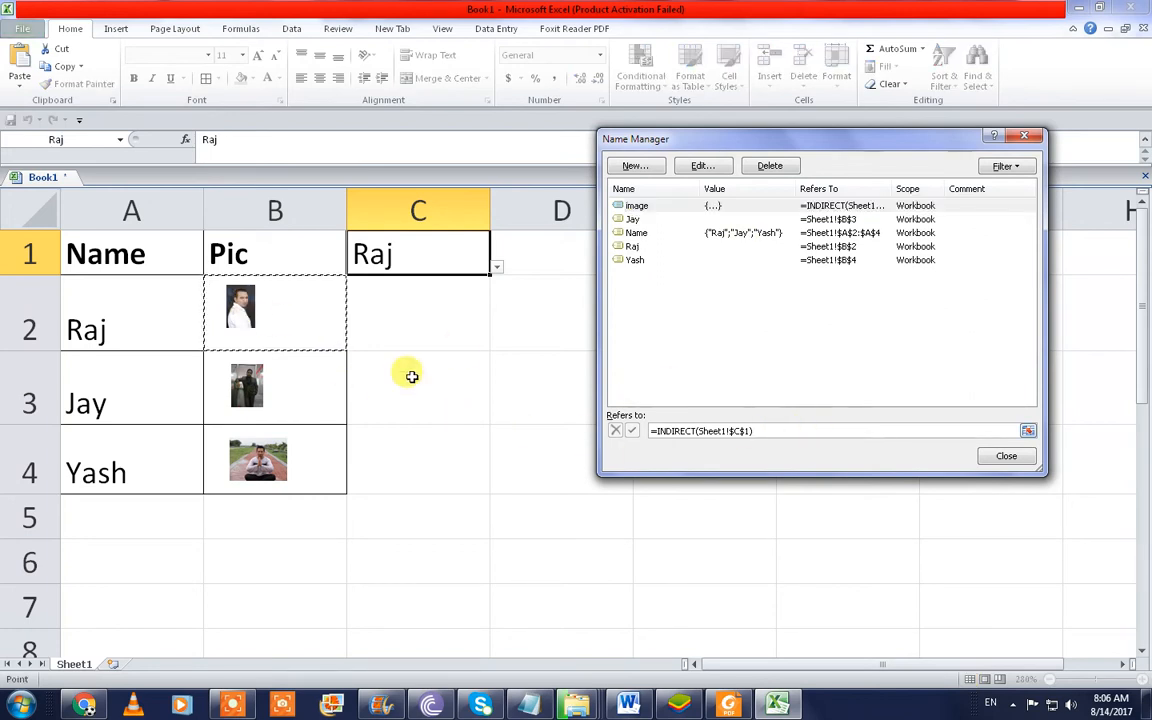
mouse_move(524, 330)
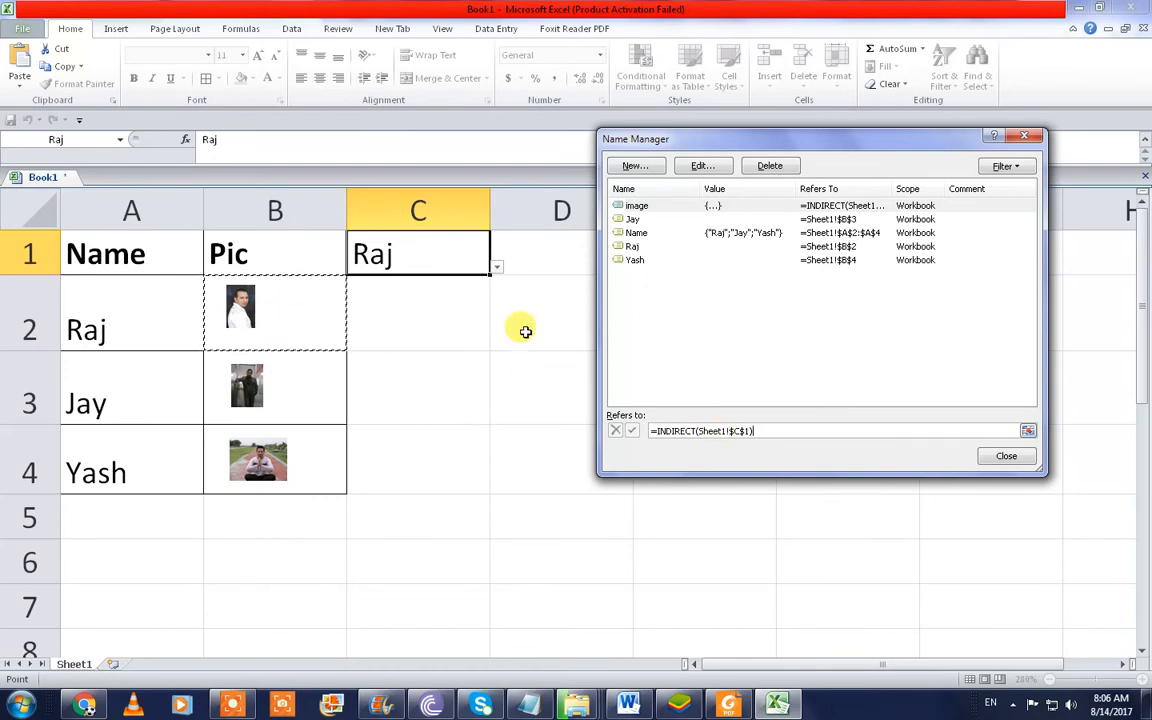
left_click(1006, 456)
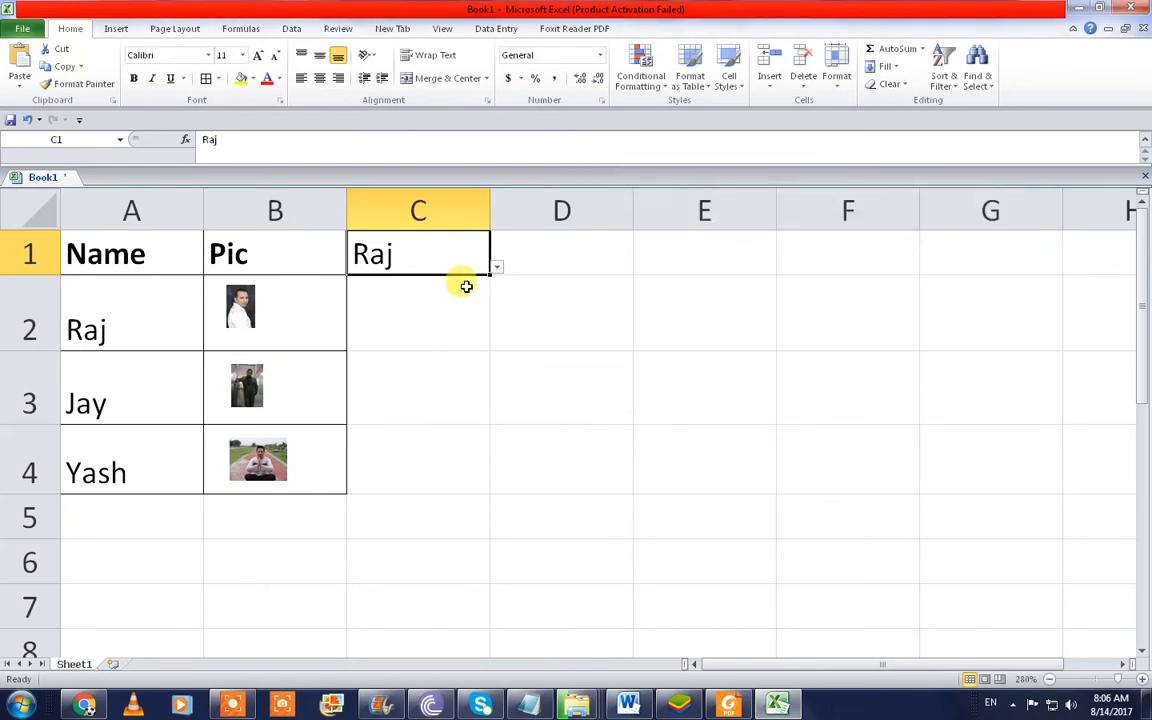
- Copy Raj's photo beside the table and link it to the formula =image
left_click(240, 304)
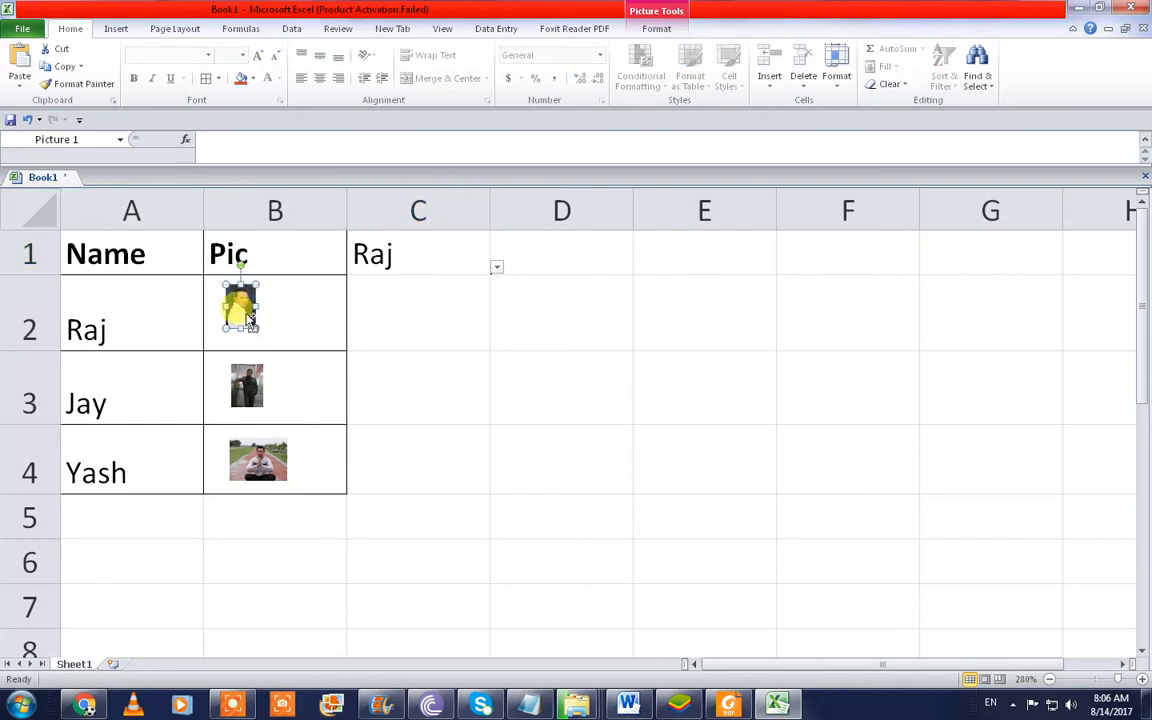
left_click_drag(240, 308, 560, 328)
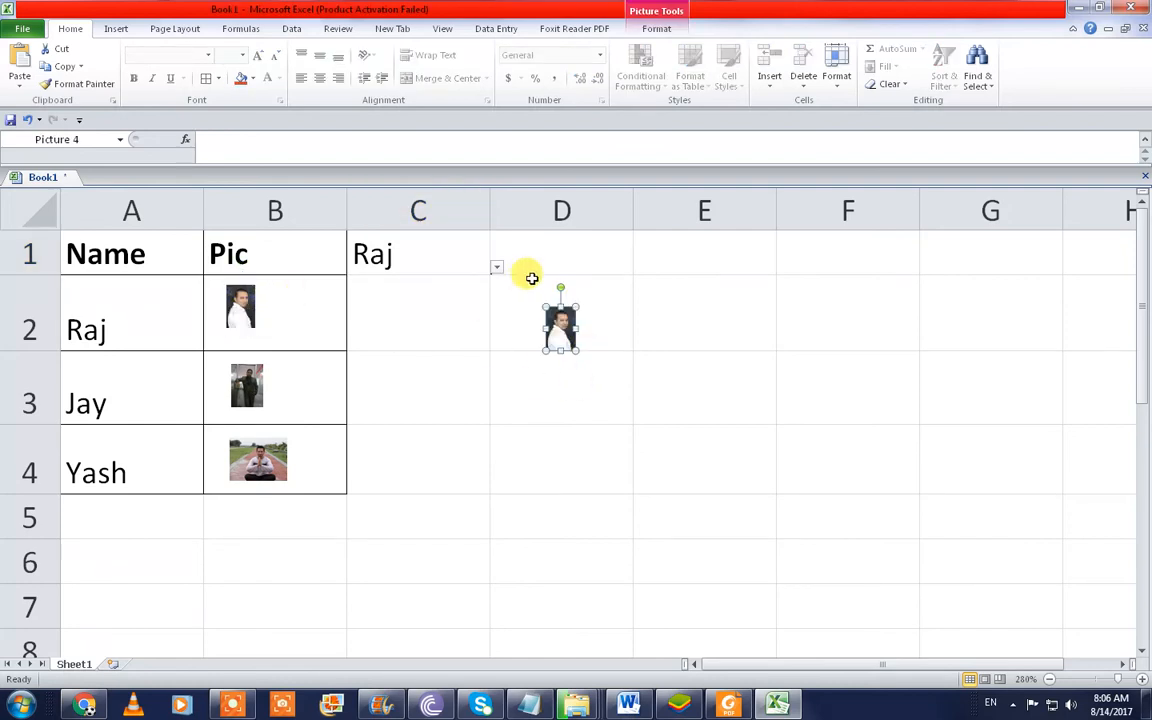
left_click(316, 144)
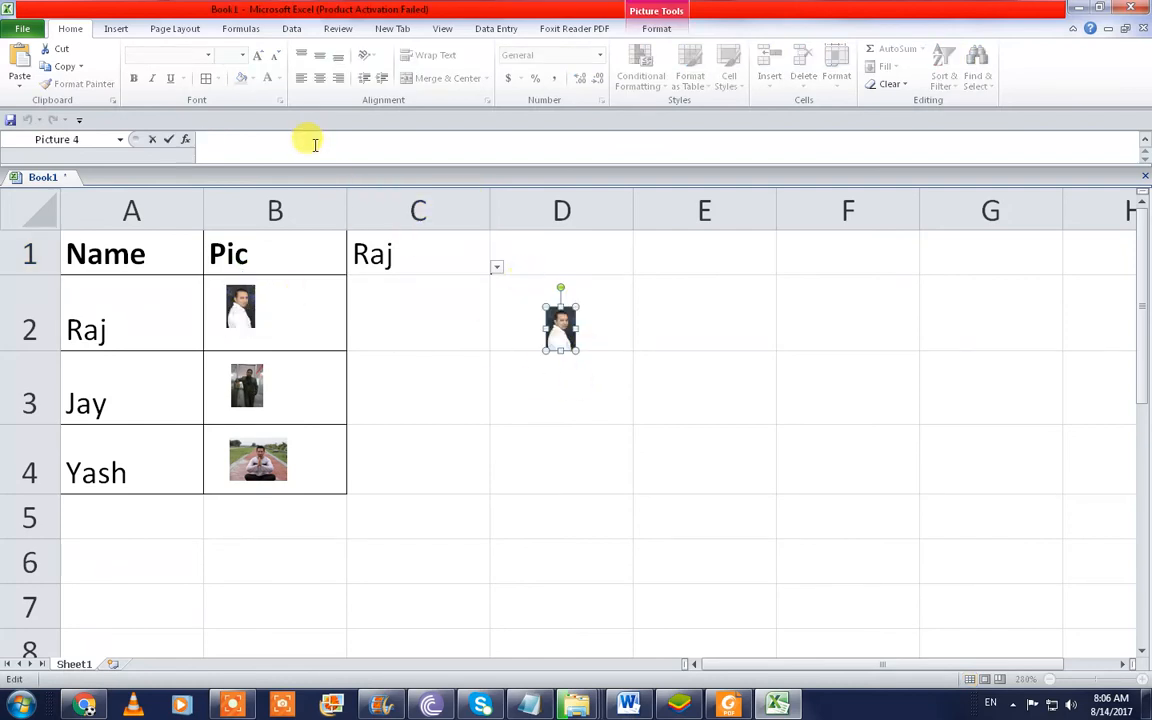
type("=image")
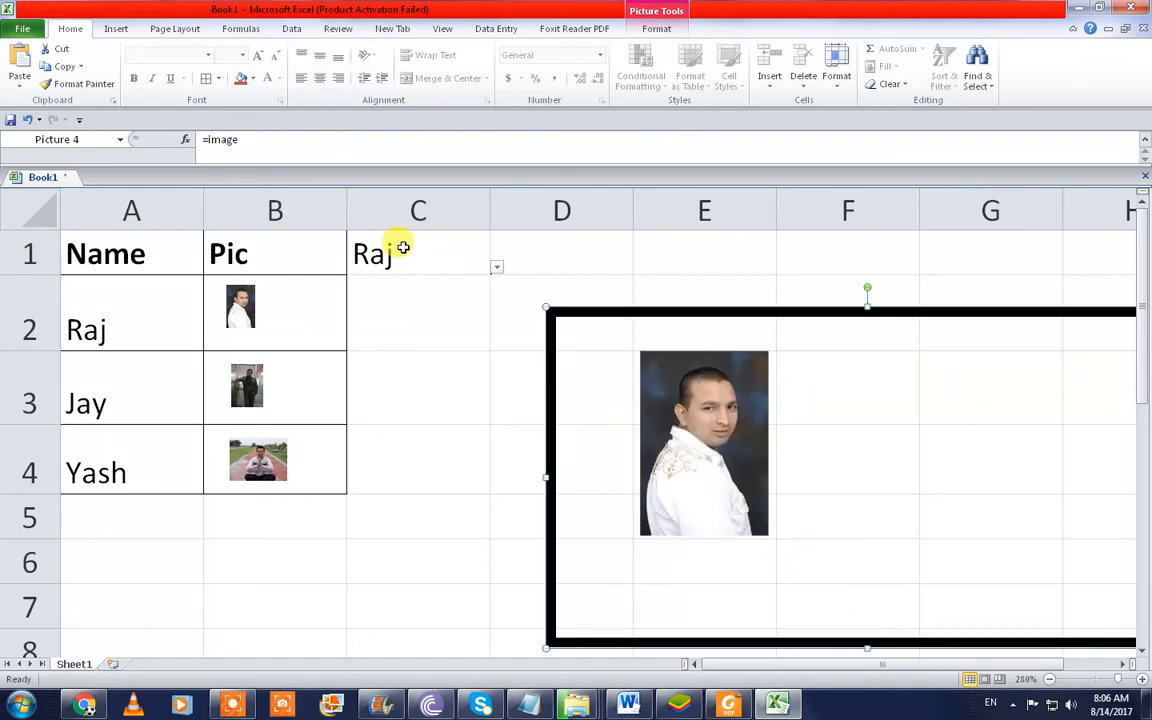
- Switch C1 to Jay then Yash to check the linked picture follows
left_click(496, 268)
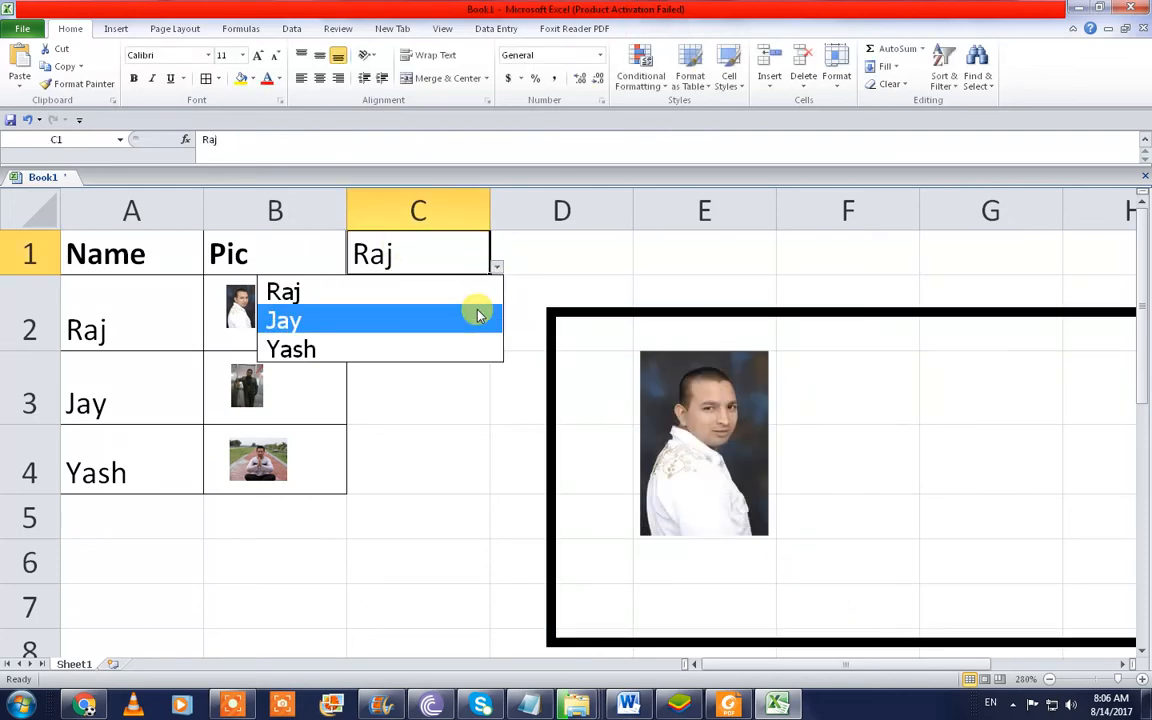
left_click(284, 320)
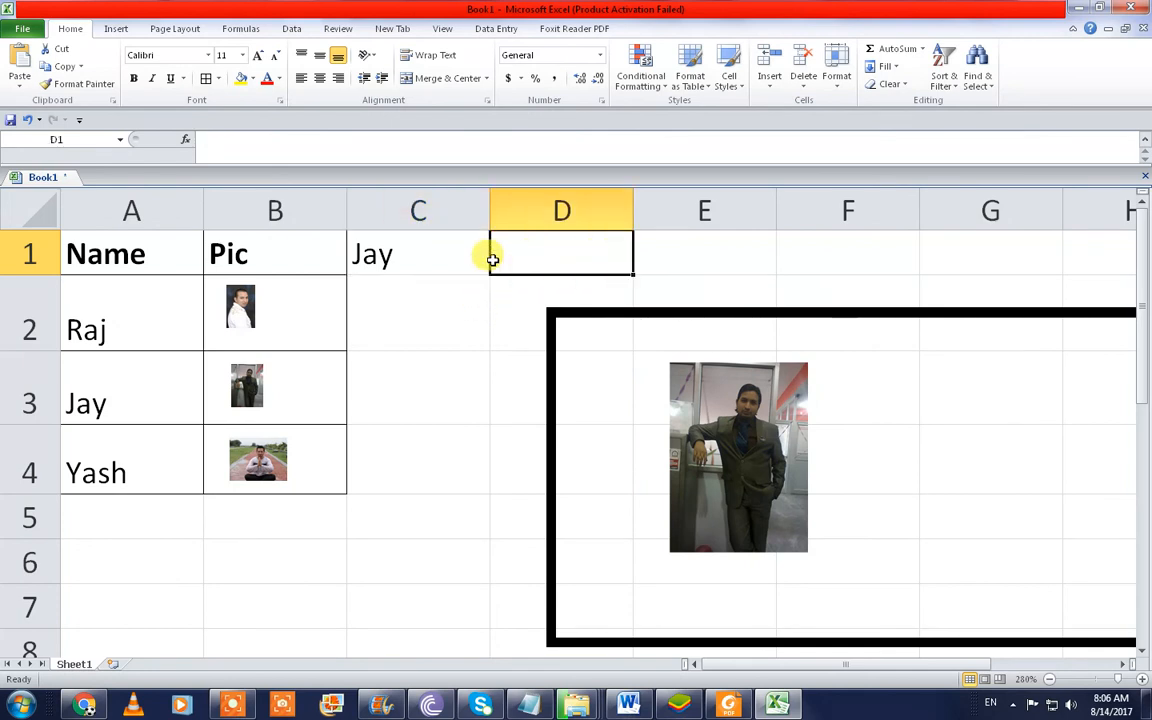
left_click(496, 266)
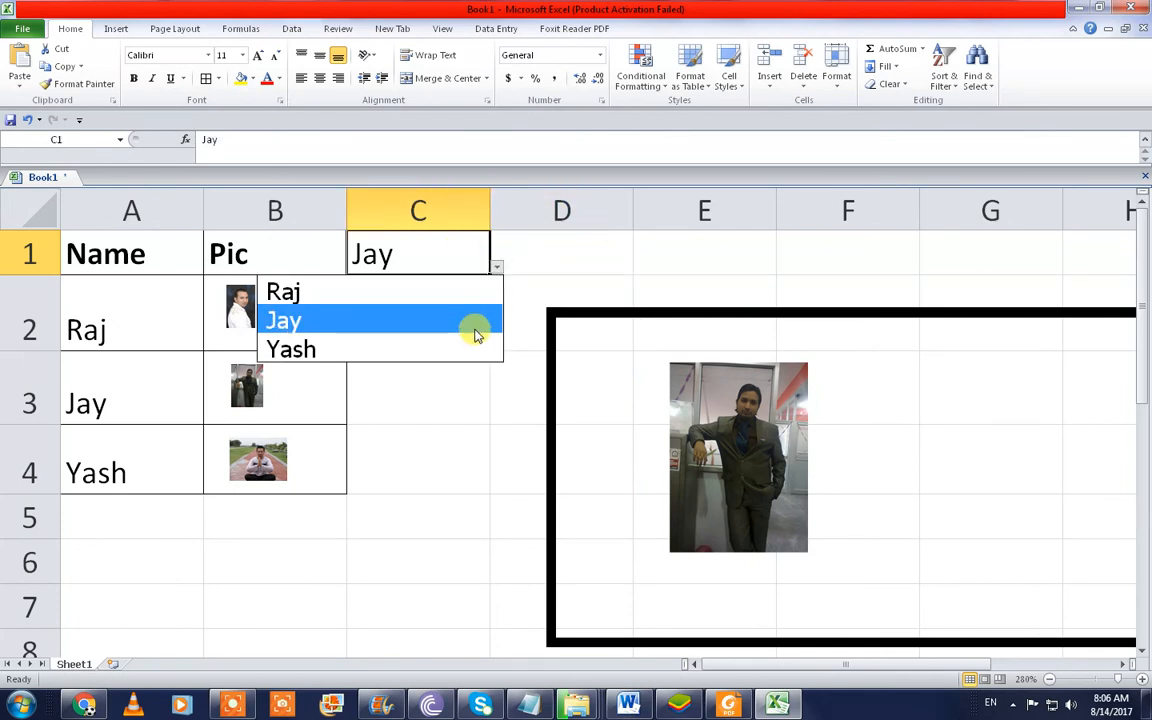
left_click(292, 348)
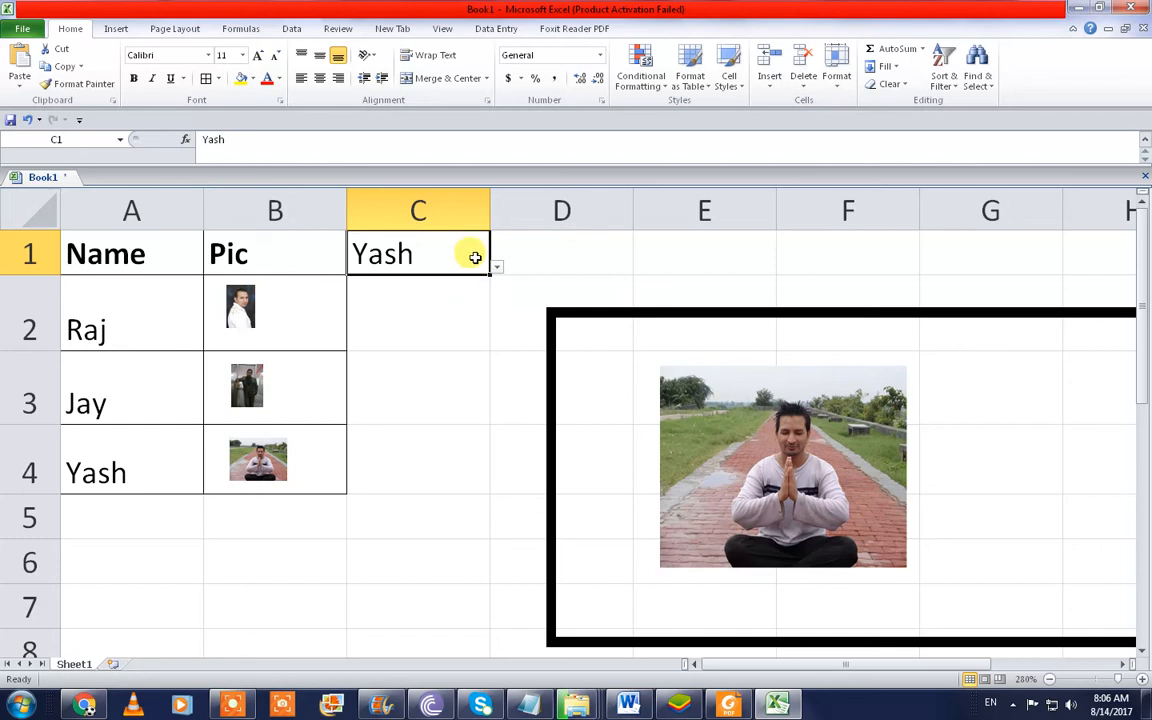
- Switch C1 to Raj and back to Jay, leaving Jay's photo in the linked picture
type("Raj")
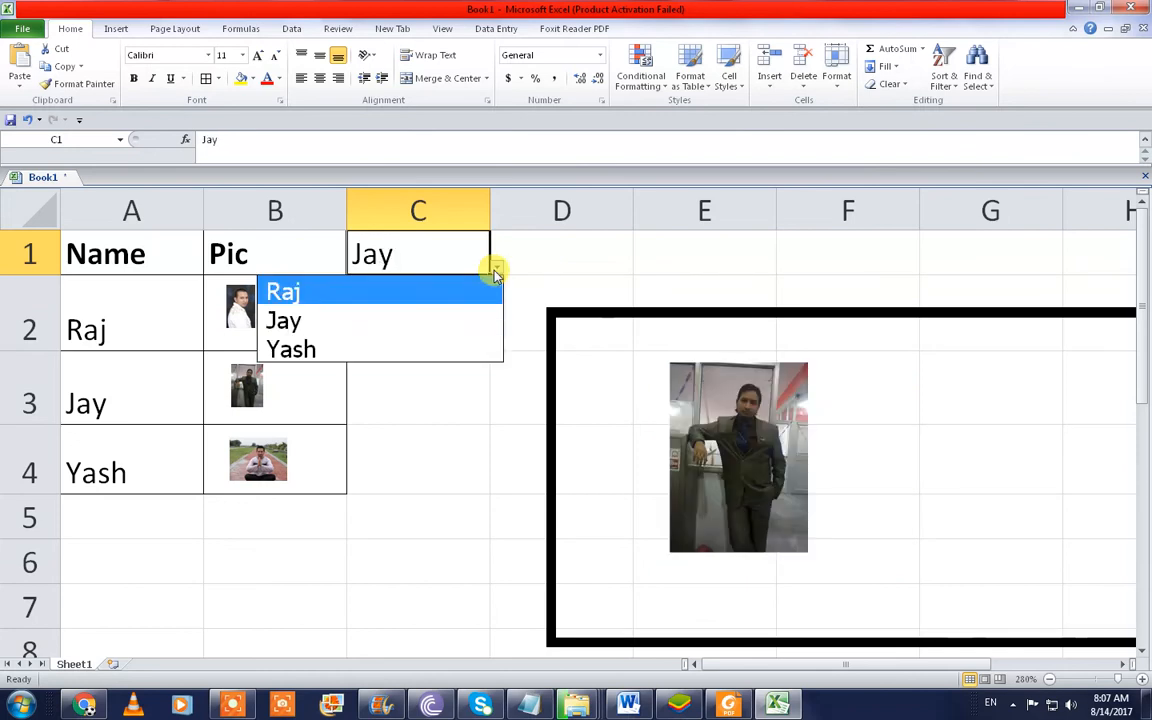
left_click(284, 292)
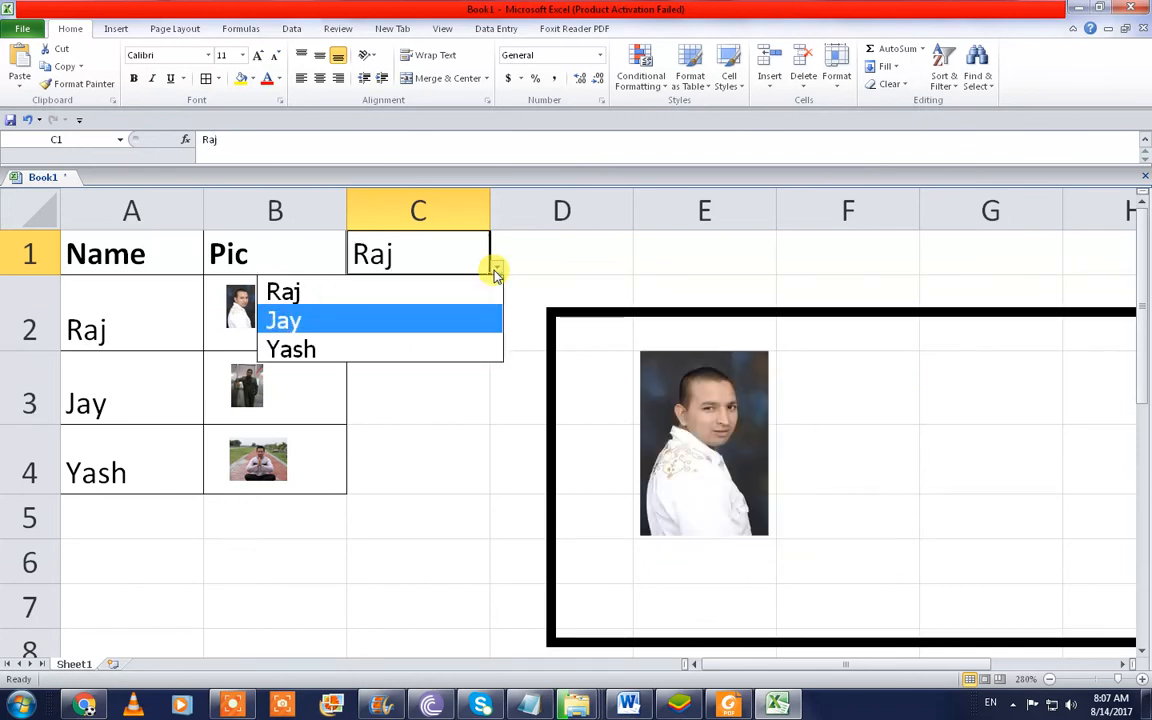
left_click(284, 320)
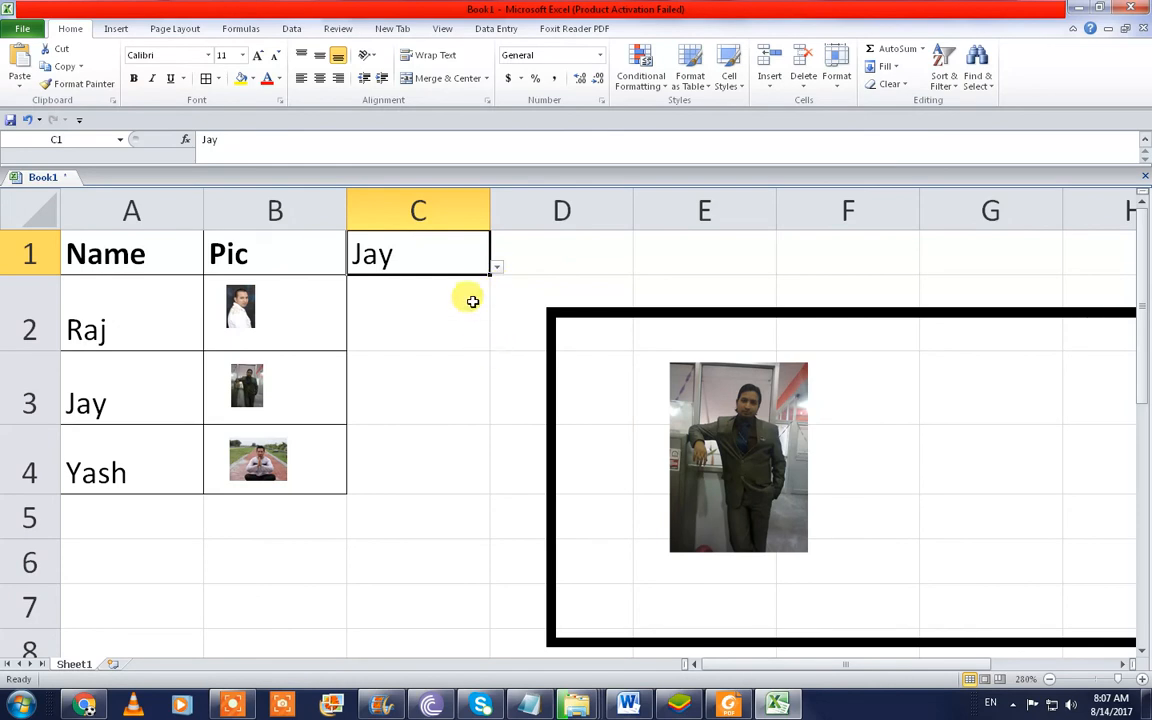
left_click(418, 312)
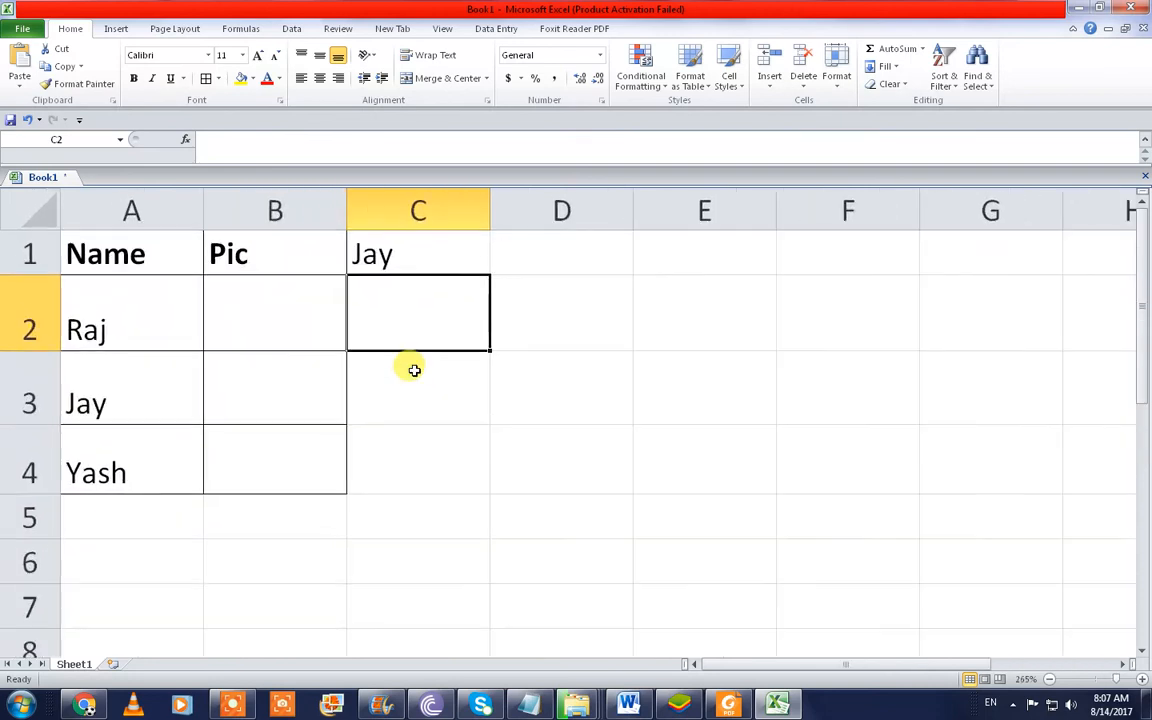
left_click(460, 408)
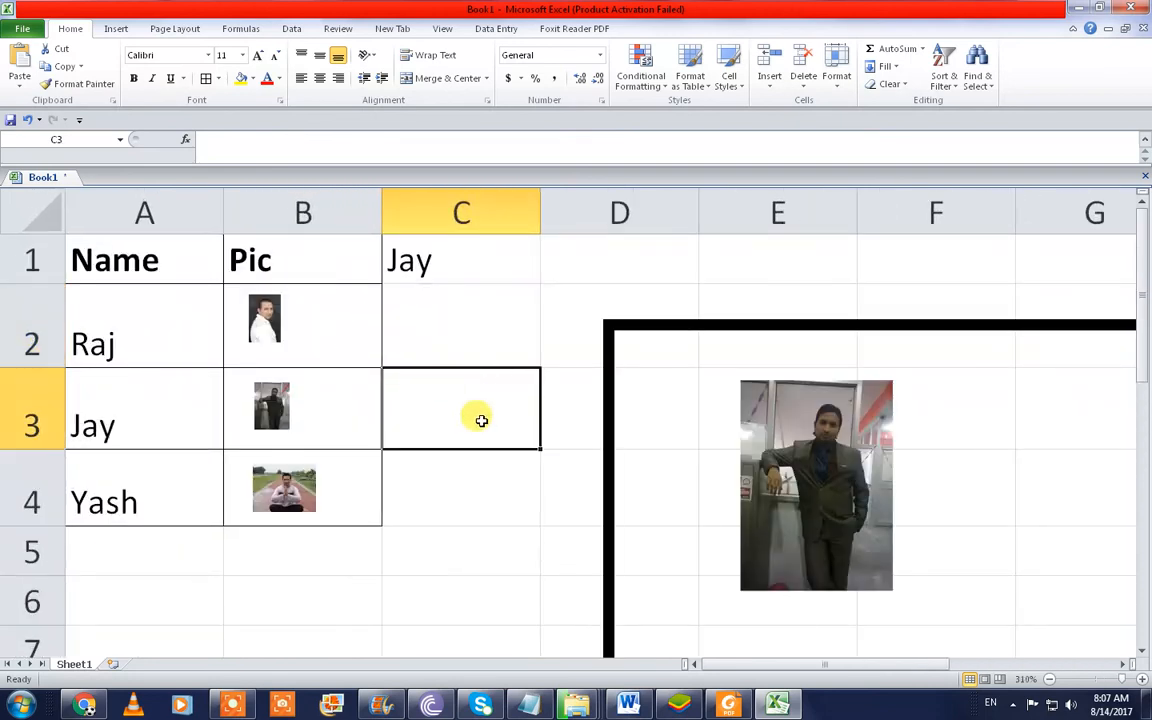